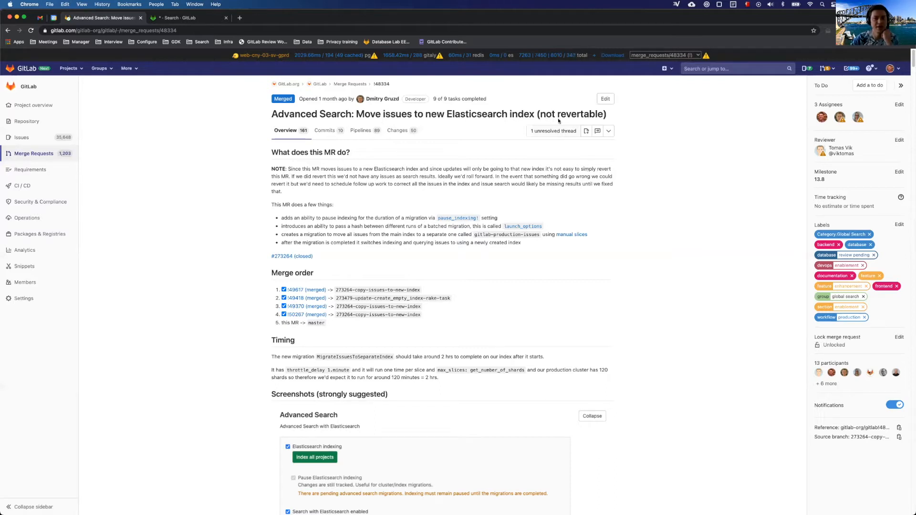
# Rerun the wildcard "*" search and confirm its Elasticsearch call targets the gitlab-development index.
pyautogui.doubleClick(445, 114)
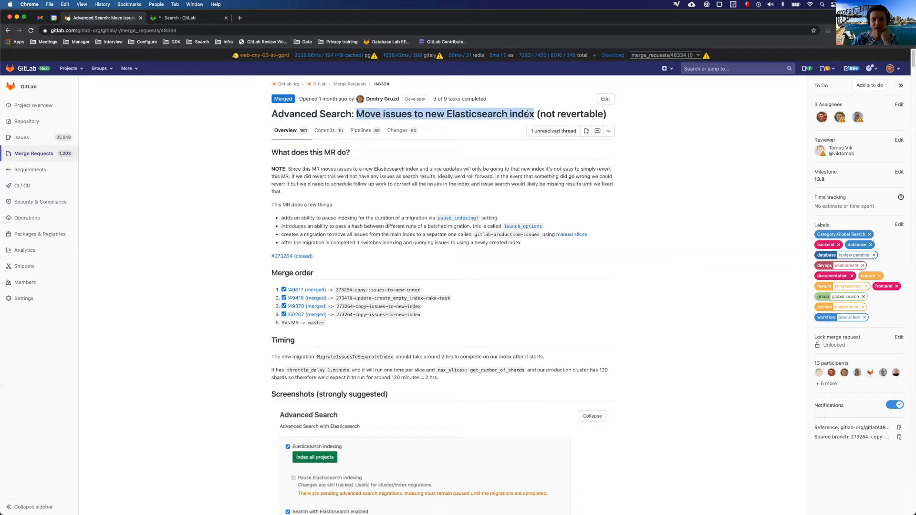
pyautogui.moveTo(527, 149)
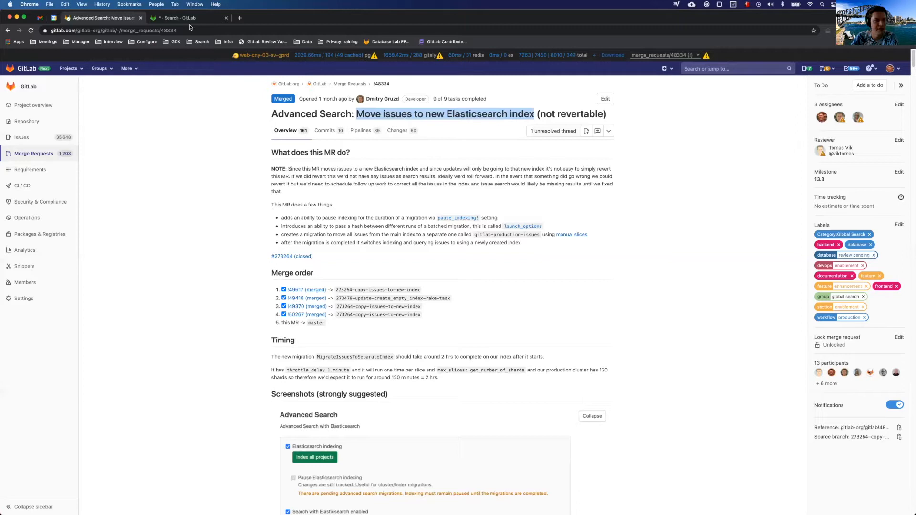
pyautogui.click(187, 18)
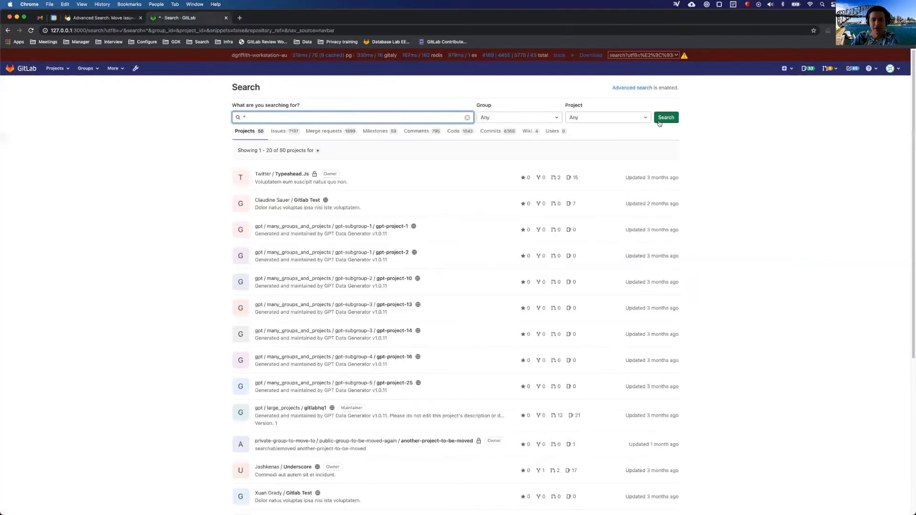
pyautogui.click(666, 117)
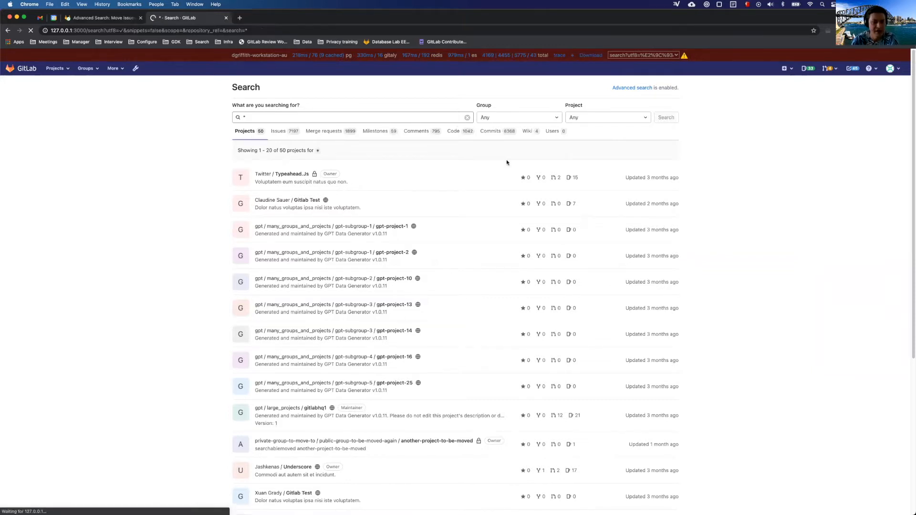
pyautogui.click(350, 117)
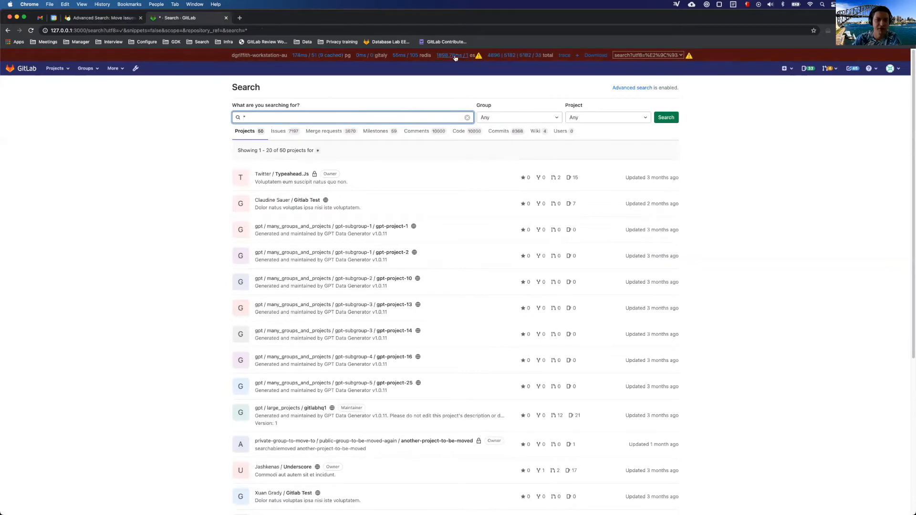
pyautogui.click(472, 55)
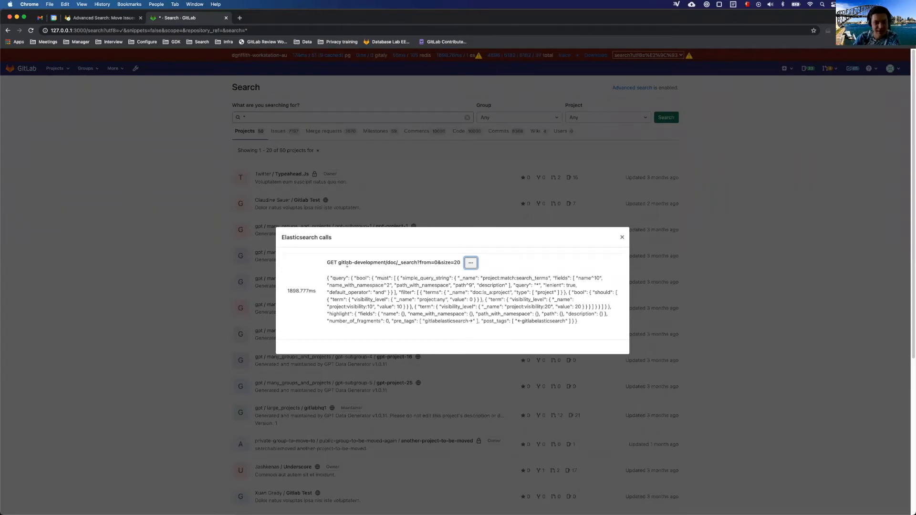
pyautogui.doubleClick(369, 262)
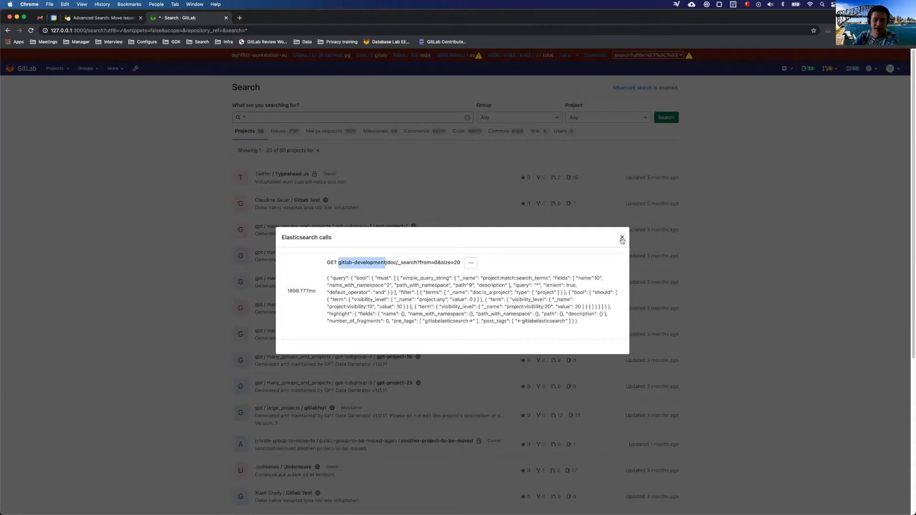
pyautogui.click(622, 239)
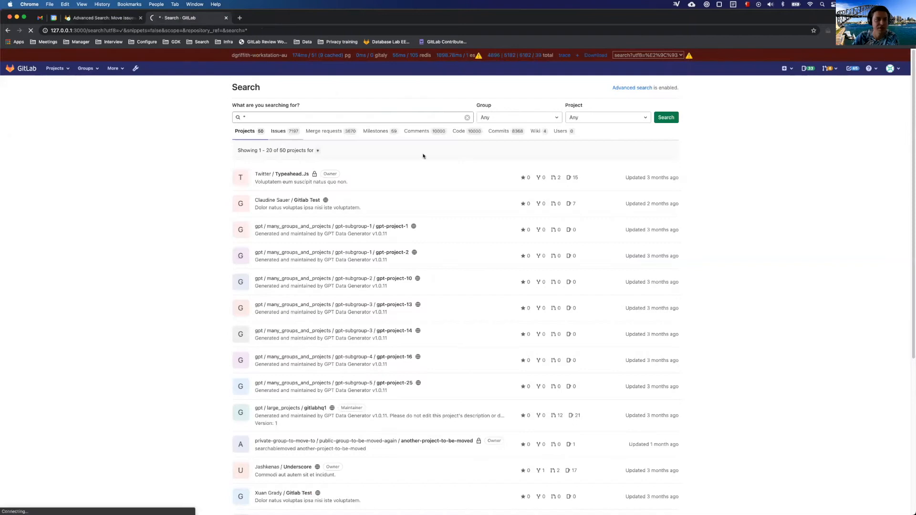
# Compare Elasticsearch calls: issue results query gitlab-development-issues, merge requests still query gitlab-development.
pyautogui.click(278, 131)
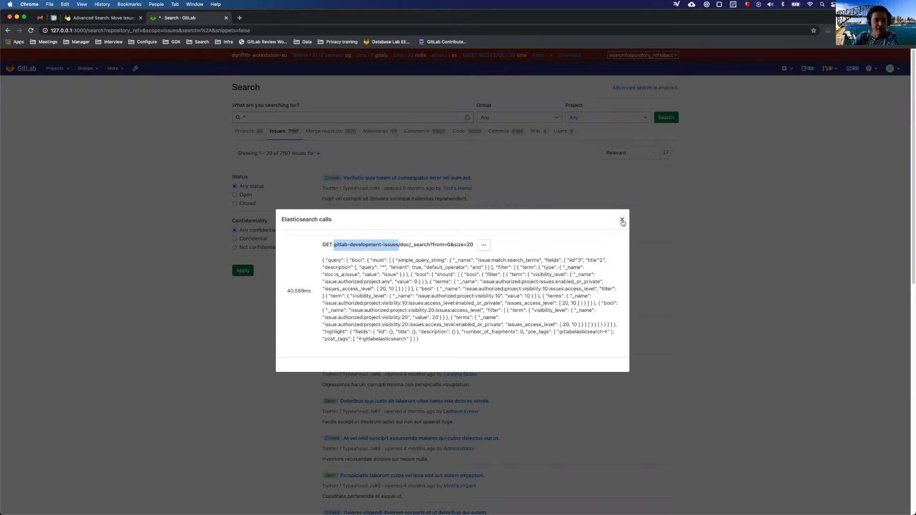
pyautogui.click(622, 220)
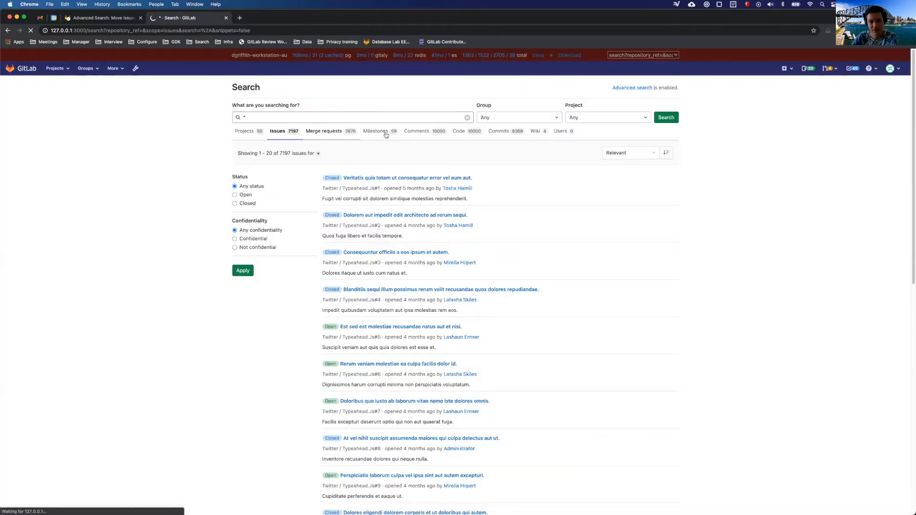
pyautogui.click(313, 131)
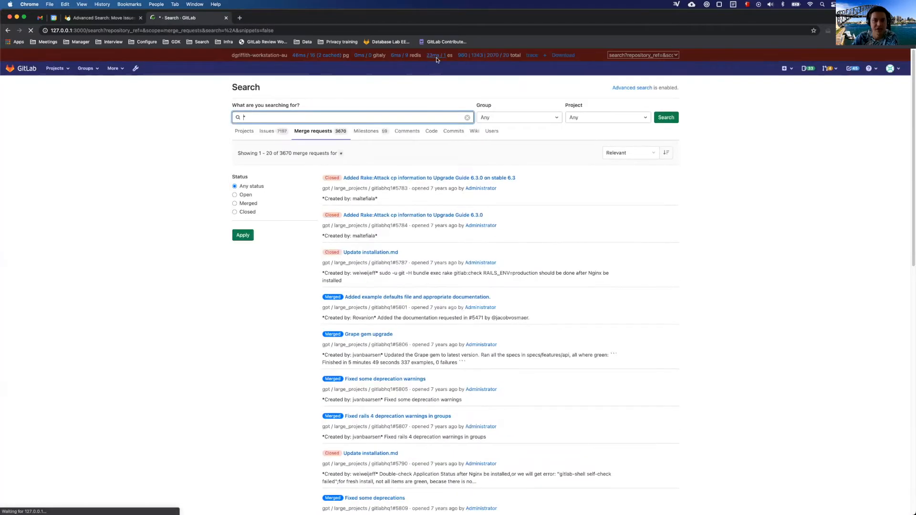
pyautogui.click(440, 55)
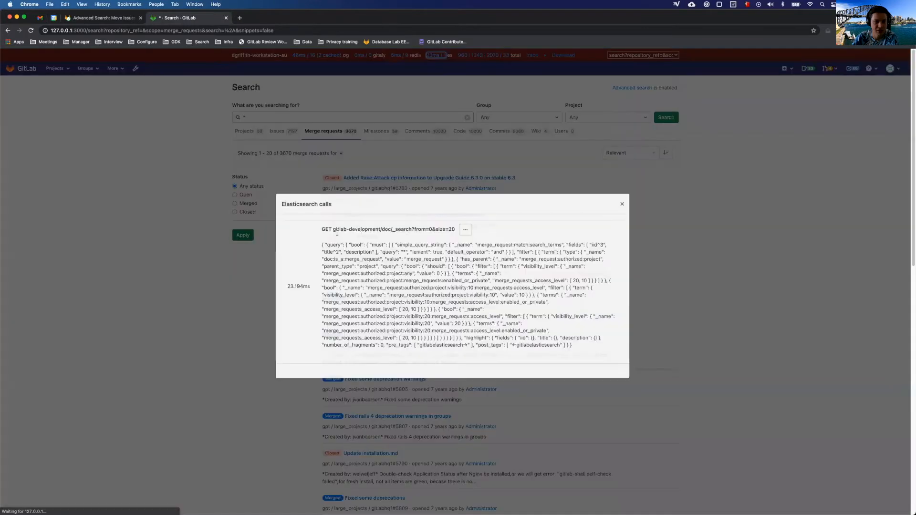
pyautogui.doubleClick(354, 234)
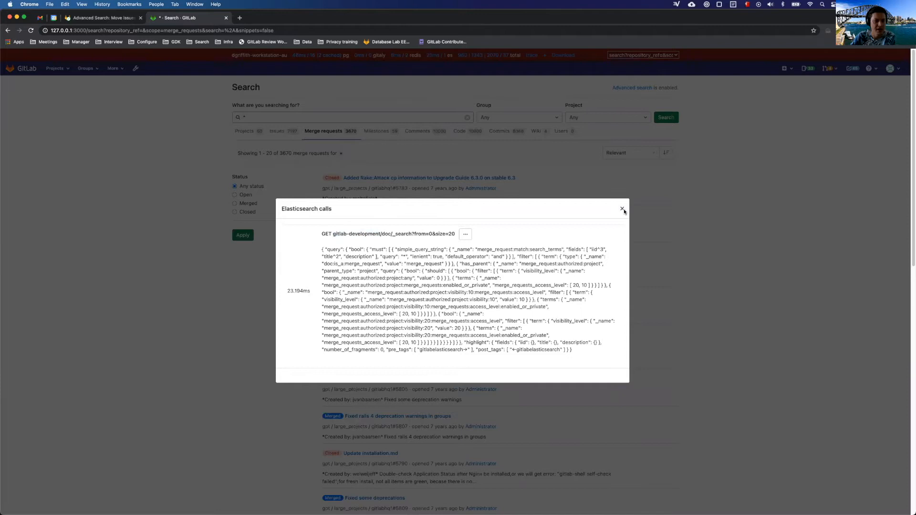
pyautogui.click(623, 209)
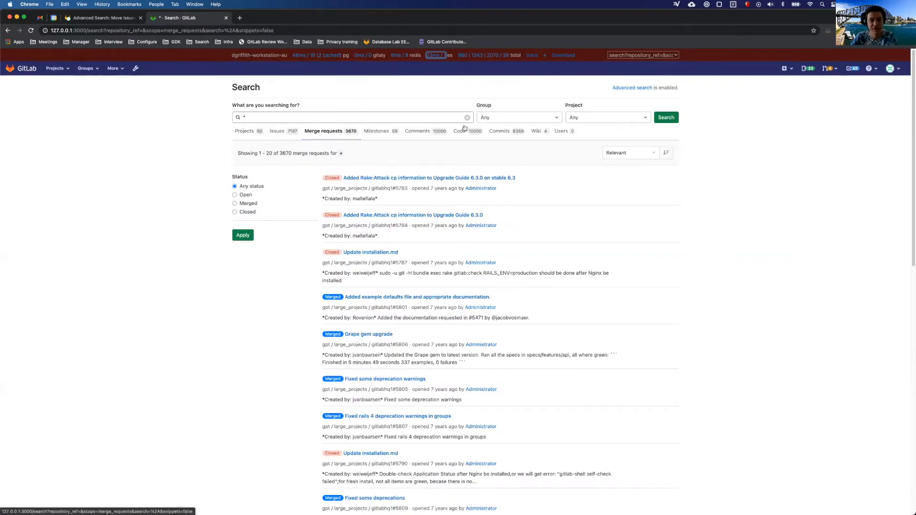
pyautogui.moveTo(328, 148)
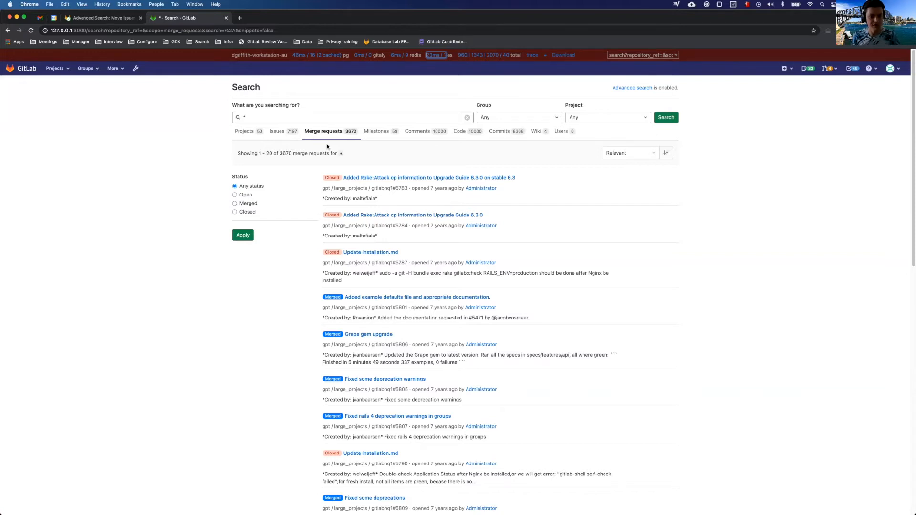
pyautogui.moveTo(299, 10)
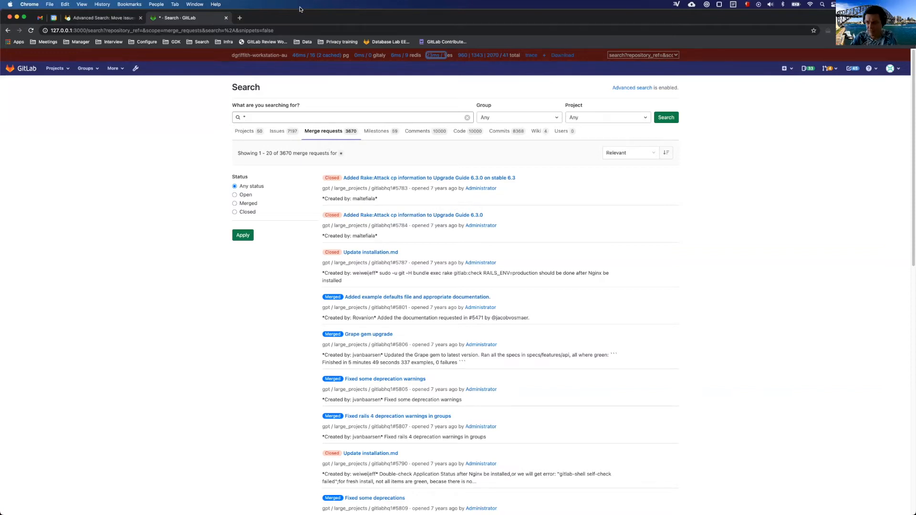
pyautogui.moveTo(452, 47)
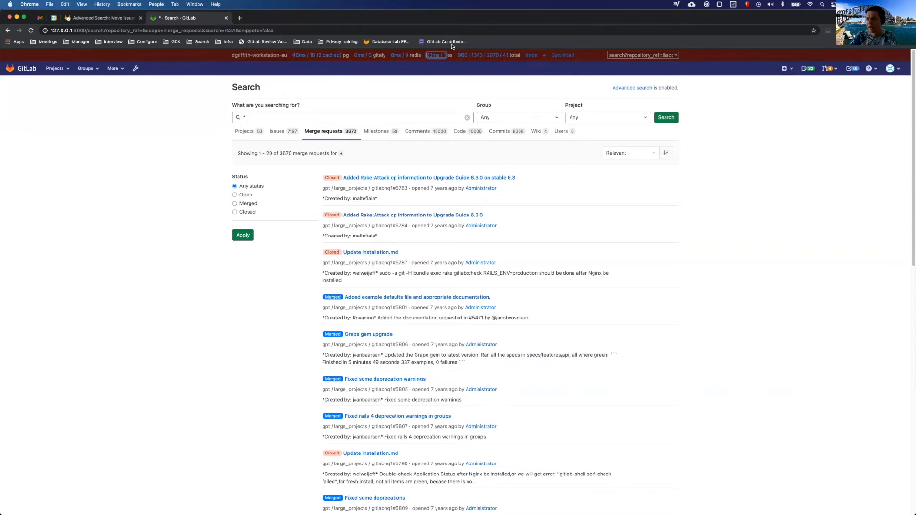
pyautogui.moveTo(485, 75)
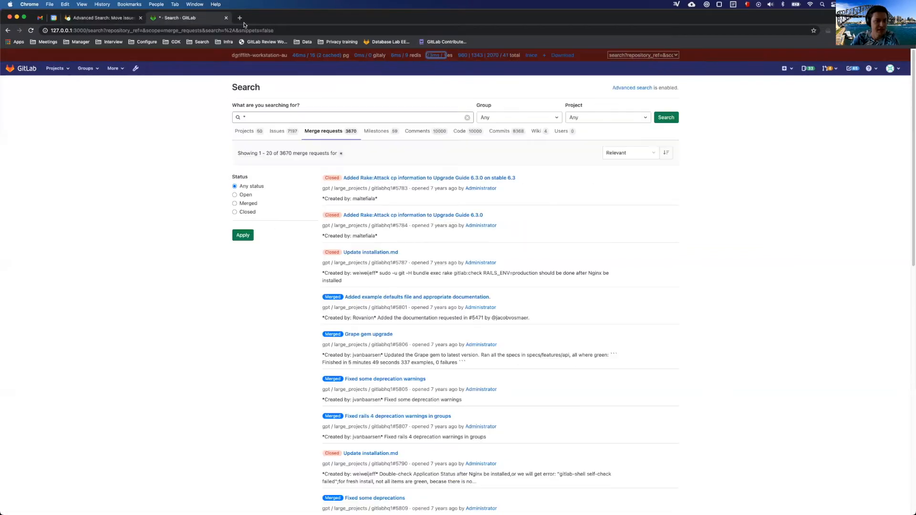
pyautogui.moveTo(503, 503)
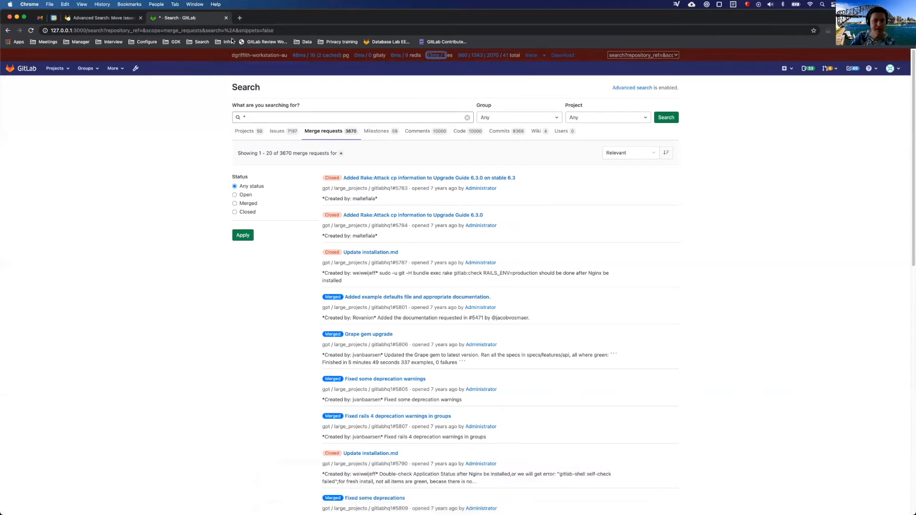
pyautogui.moveTo(454, 171)
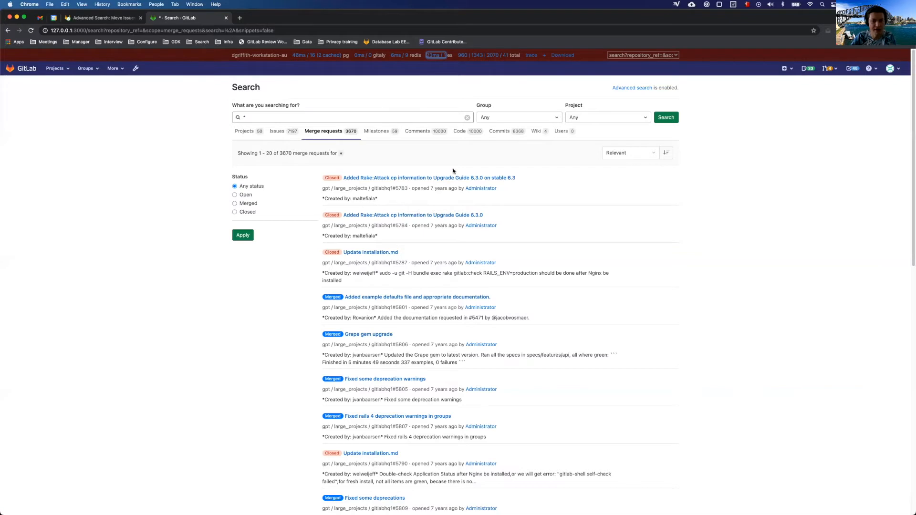
pyautogui.moveTo(464, 206)
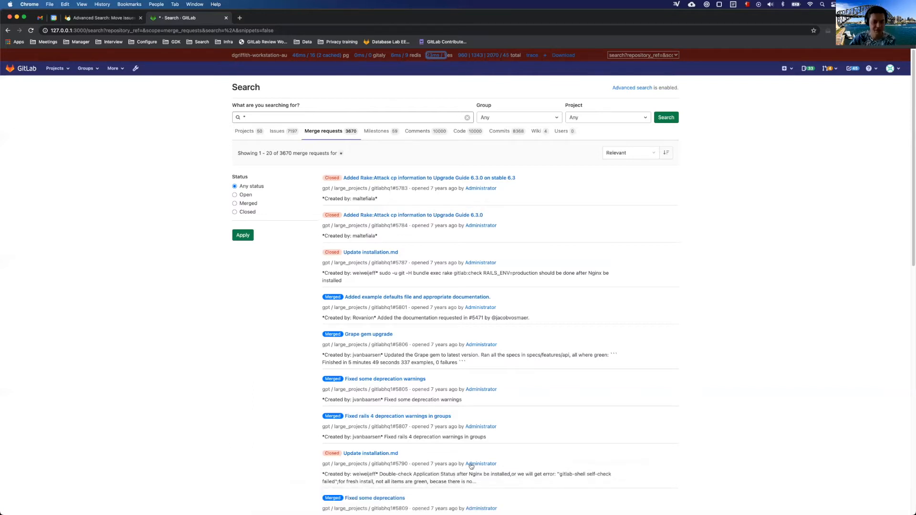
pyautogui.moveTo(510, 497)
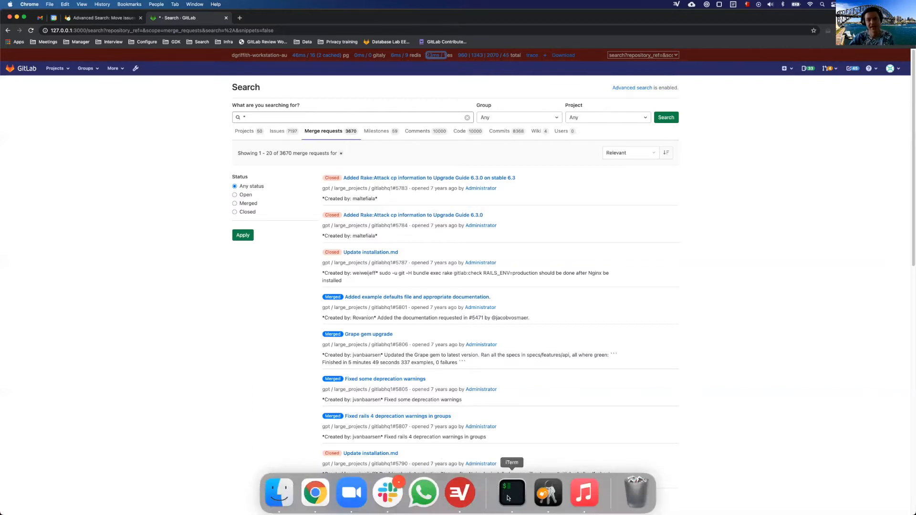
# Switch from the GitLab issues search page over to the terminal.
pyautogui.click(511, 493)
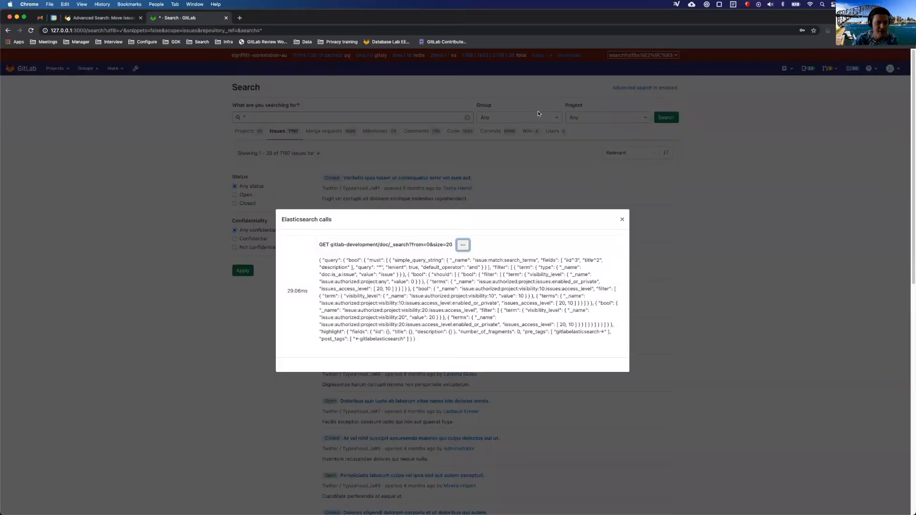
pyautogui.moveTo(529, 150)
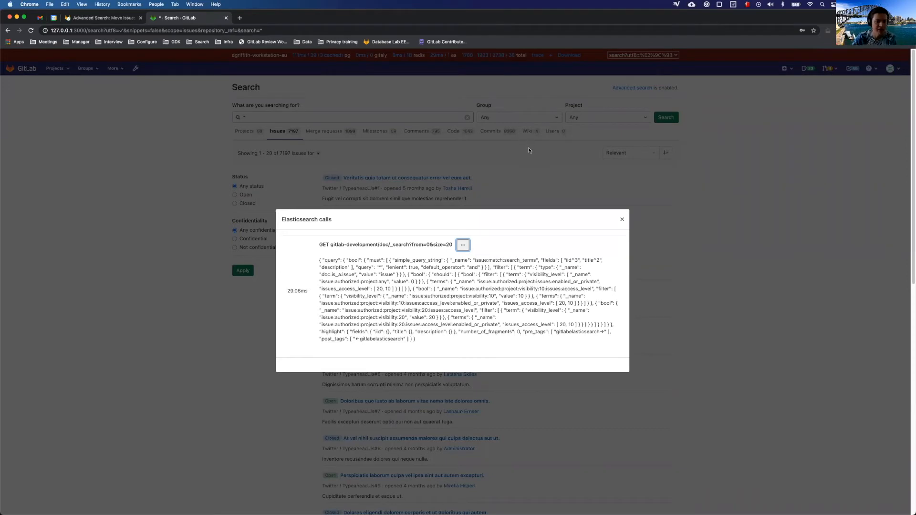
pyautogui.moveTo(363, 242)
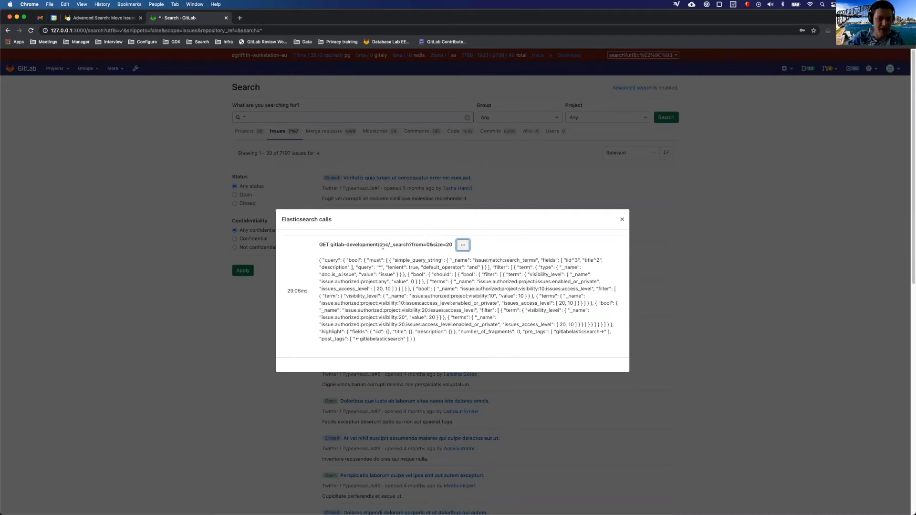
pyautogui.moveTo(383, 225)
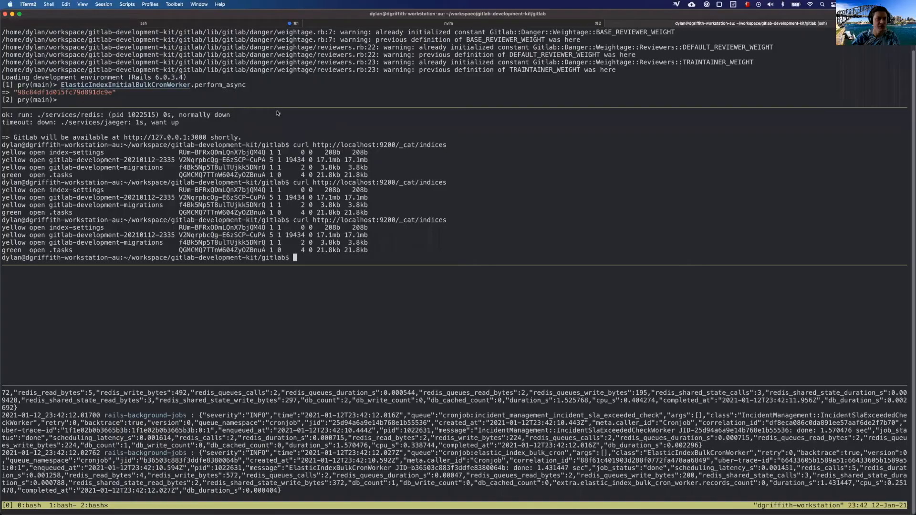
pyautogui.moveTo(316, 88)
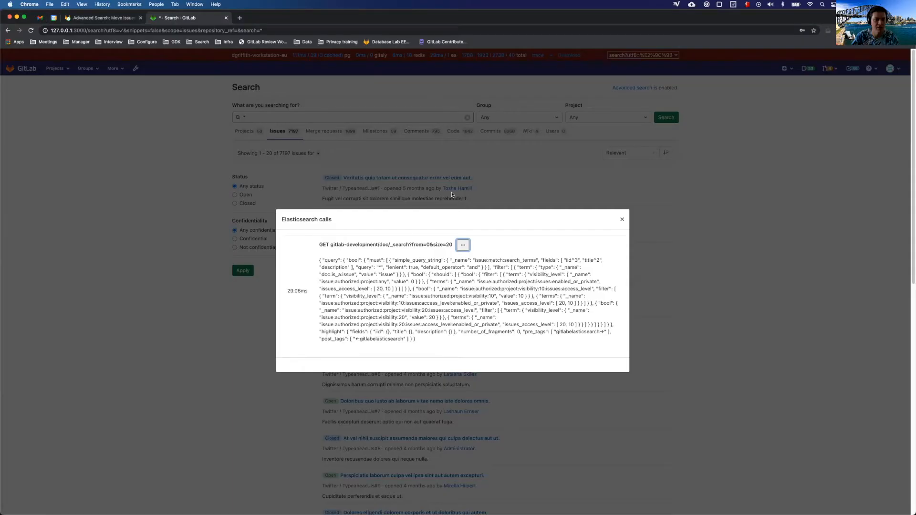
# Open Admin Area general settings and expand Advanced Search to review the locked pause-indexing option.
pyautogui.click(622, 219)
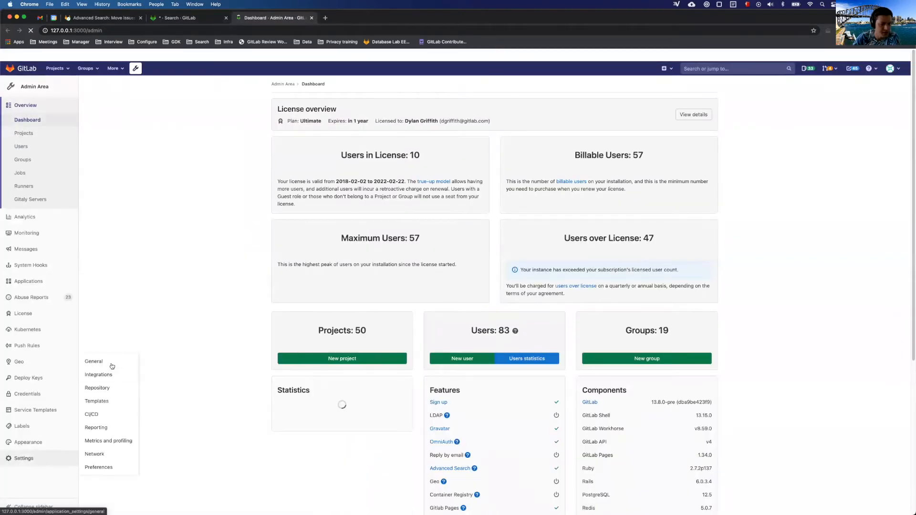
pyautogui.click(94, 361)
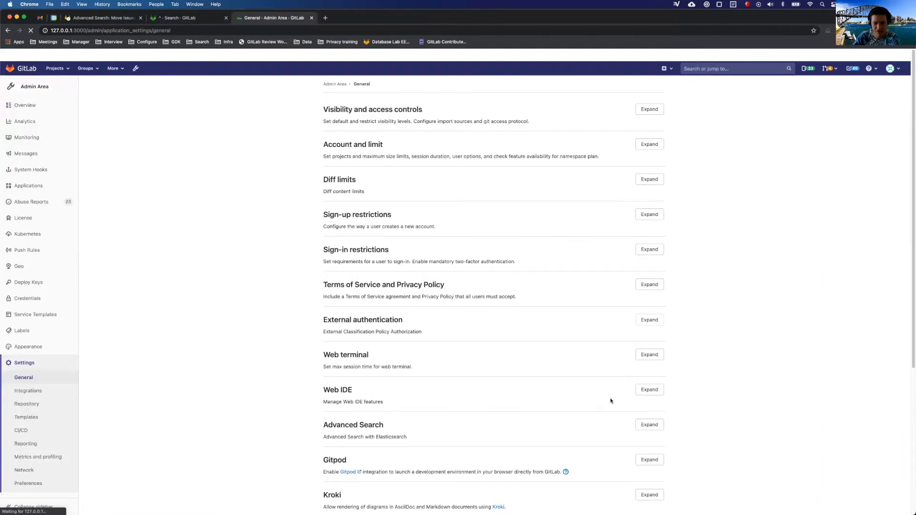
pyautogui.click(649, 424)
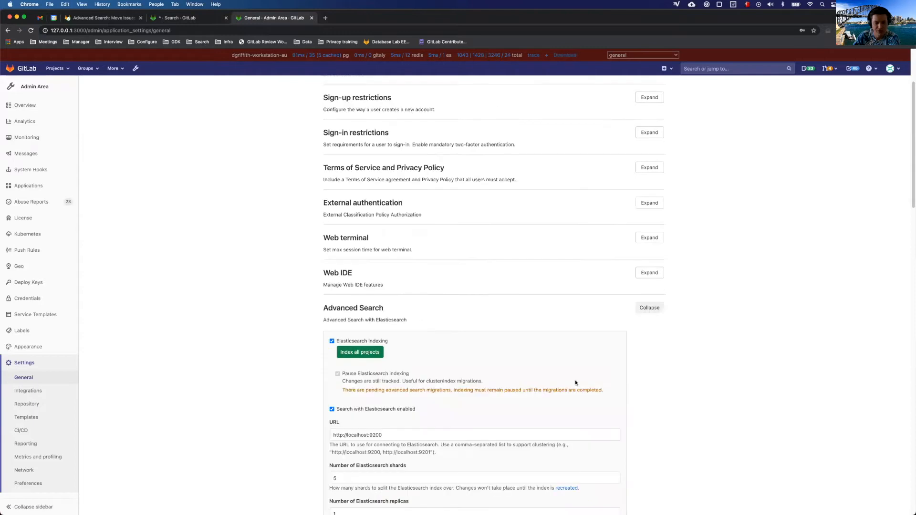
pyautogui.scroll(-3)
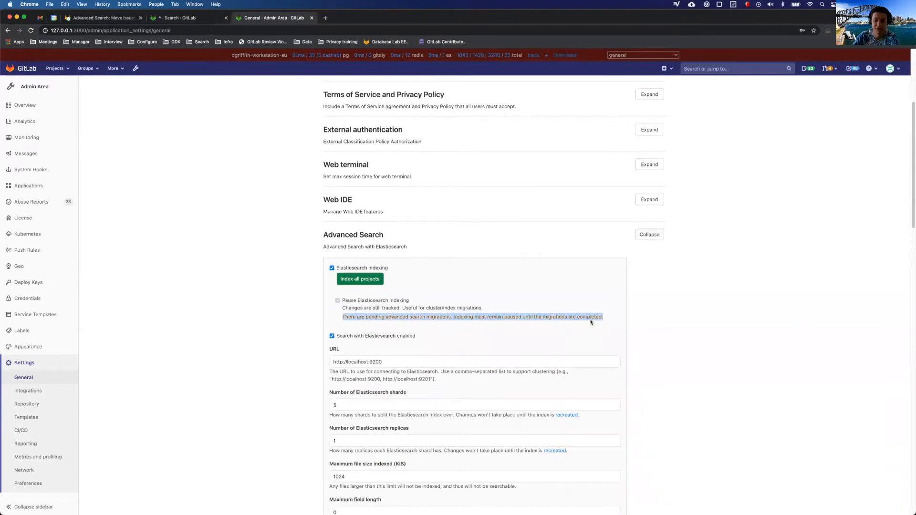
pyautogui.moveTo(663, 333)
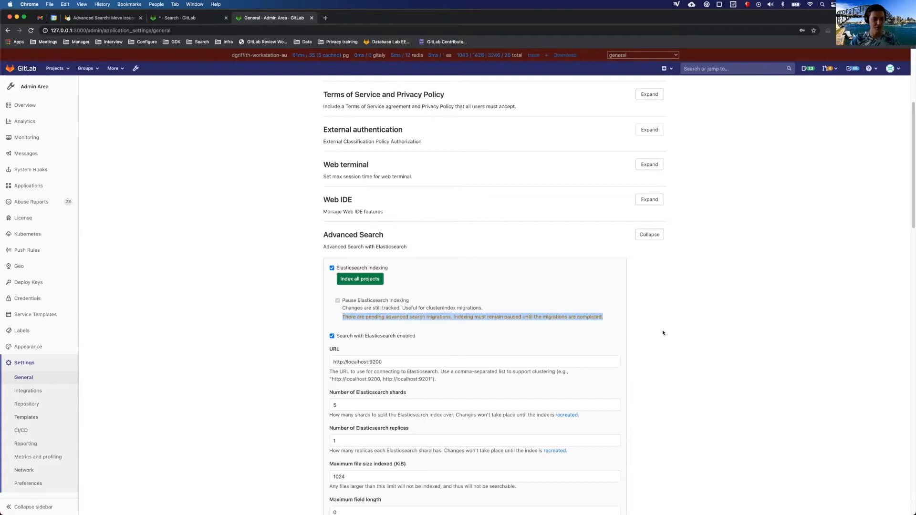
pyautogui.moveTo(631, 321)
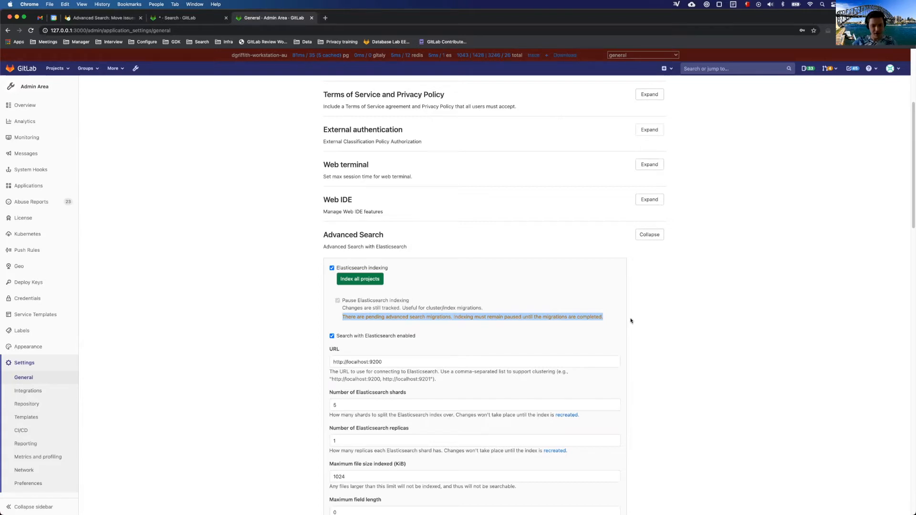
pyautogui.moveTo(433, 324)
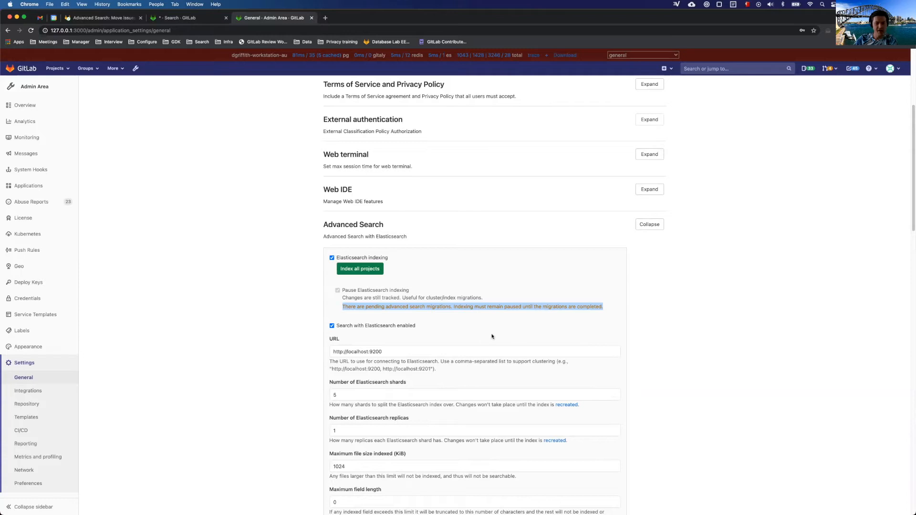
pyautogui.moveTo(497, 313)
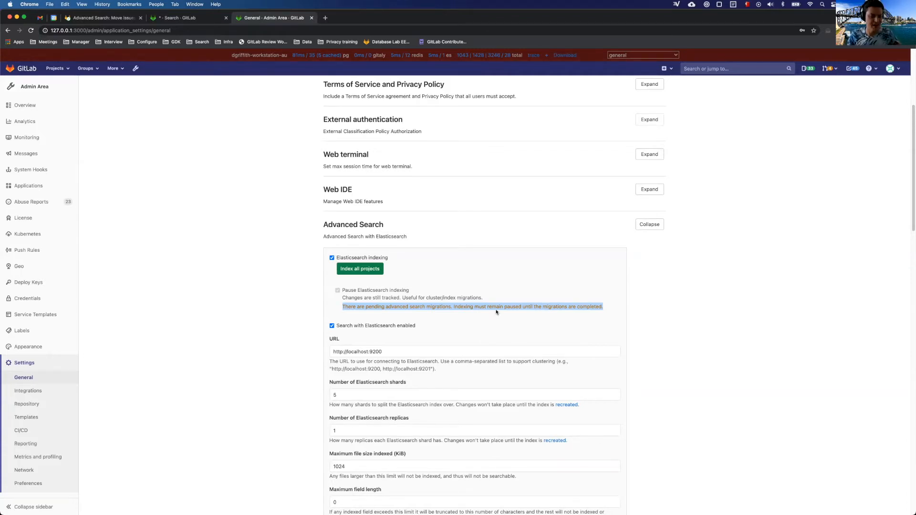
pyautogui.moveTo(444, 255)
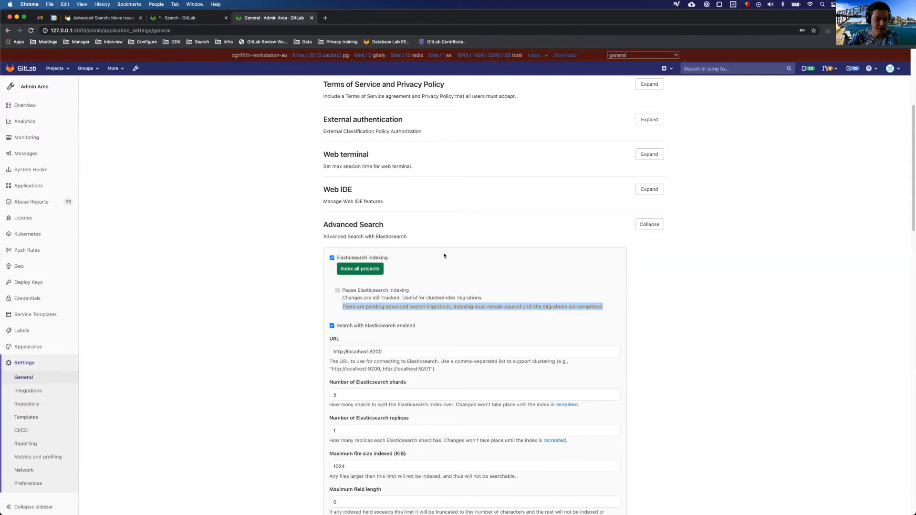
pyautogui.moveTo(445, 245)
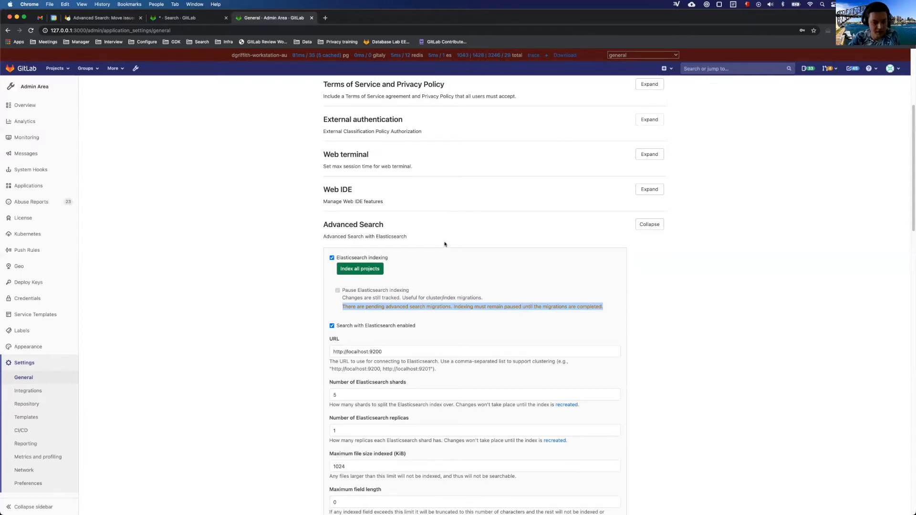
pyautogui.scroll(-3)
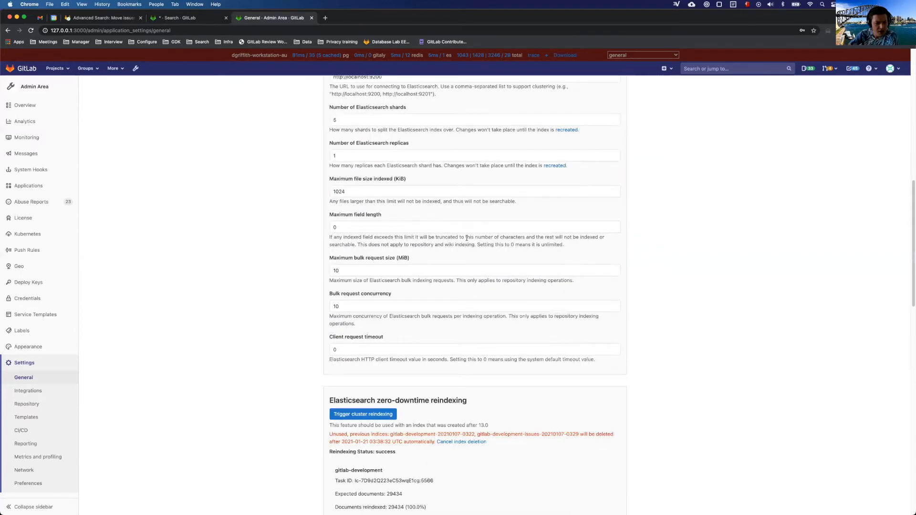
pyautogui.scroll(3)
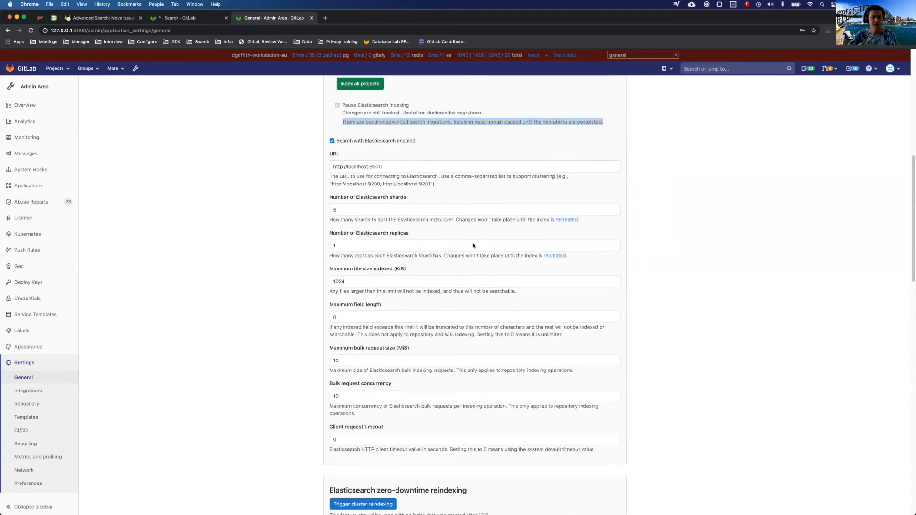
# Run the migration worker in the terminal, creating gitlab-development-issues with 6,828 documents, then return to the browser.
pyautogui.click(338, 257)
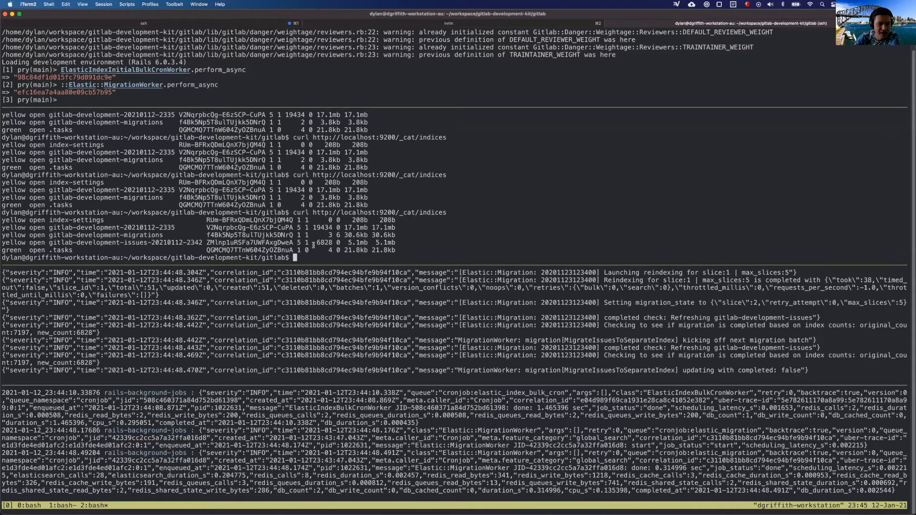
pyautogui.moveTo(331, 262)
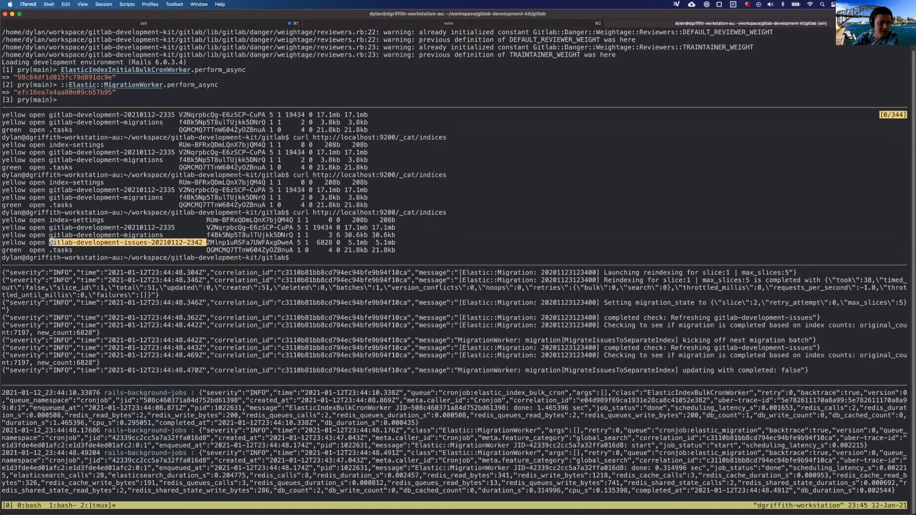
pyautogui.click(315, 493)
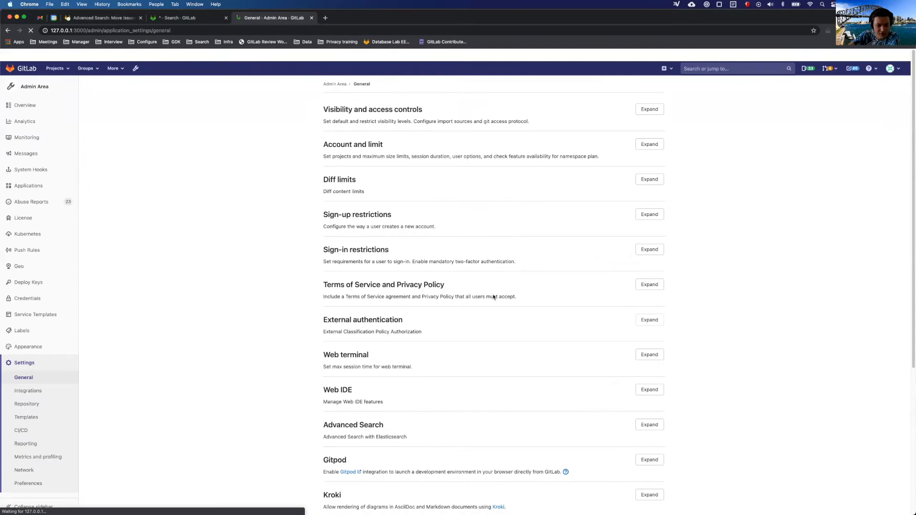
# Confirm migrations remain pending and the 7,197-issue search still queries gitlab-development.
pyautogui.scroll(-3)
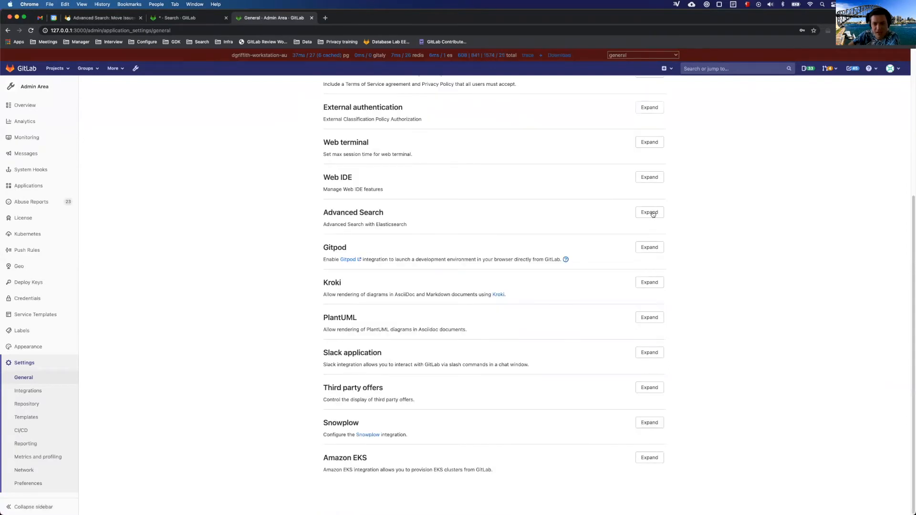
pyautogui.click(649, 212)
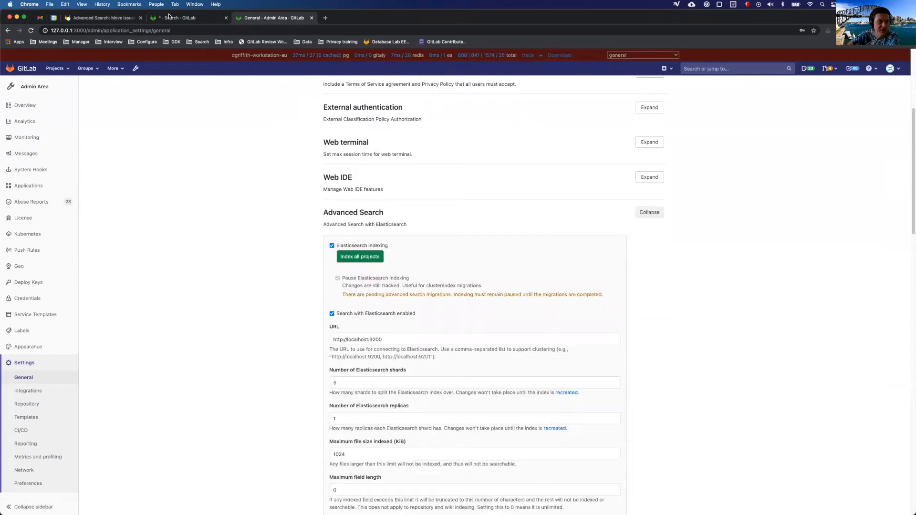
pyautogui.click(181, 18)
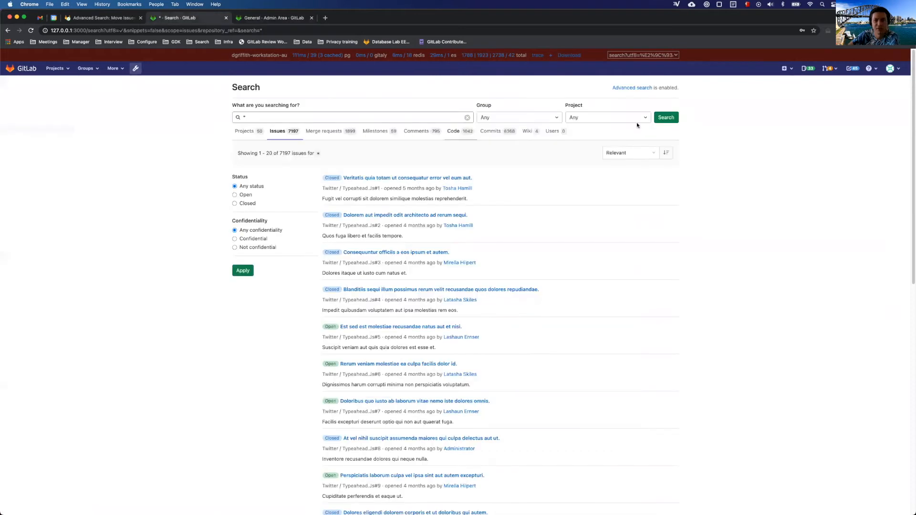
pyautogui.click(666, 118)
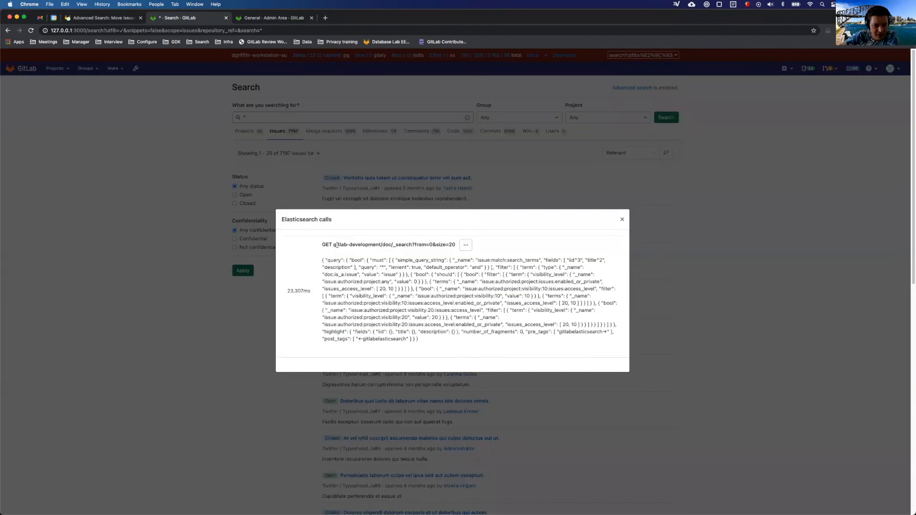
pyautogui.doubleClick(356, 244)
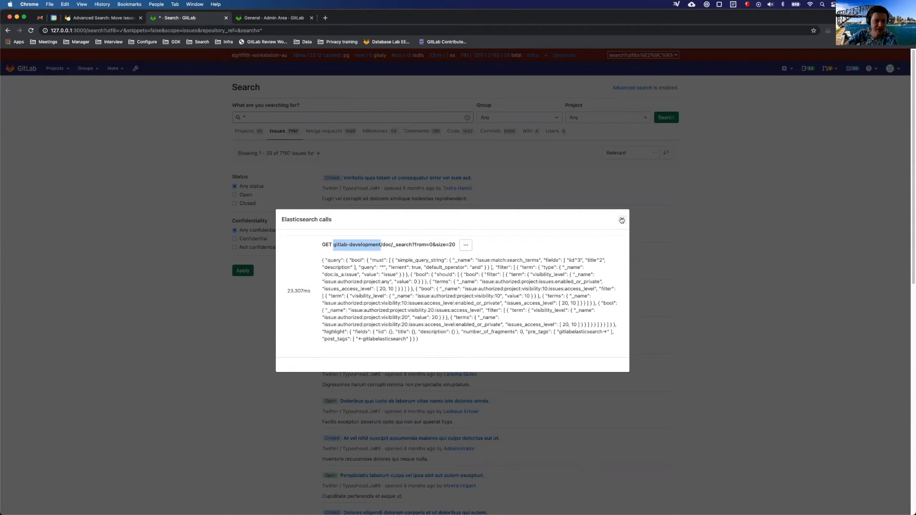
pyautogui.click(621, 221)
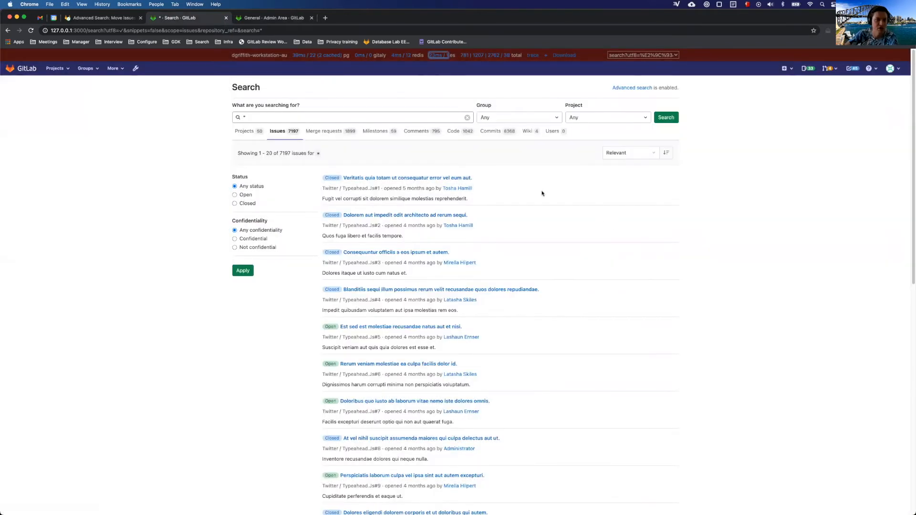
pyautogui.moveTo(512, 491)
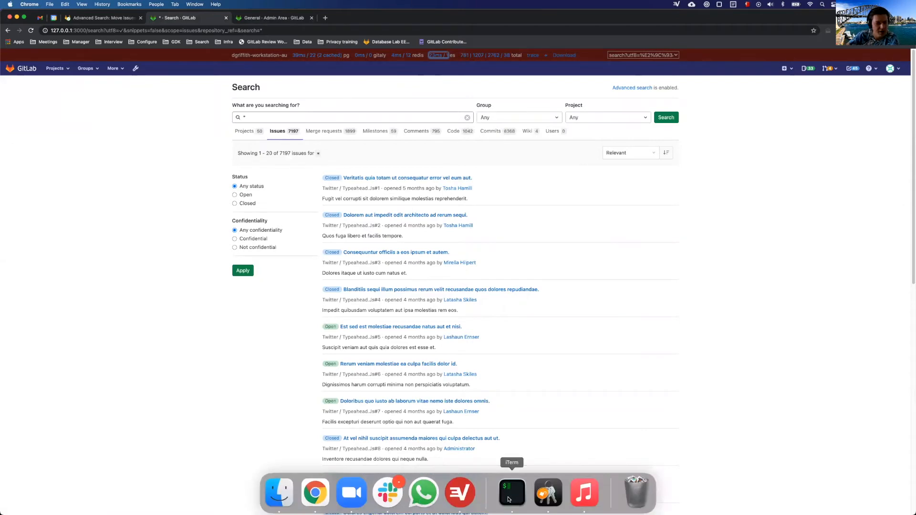
# Check the migration logs showing 7,005 of 7,197 issues copied, then return to the browser.
pyautogui.click(511, 491)
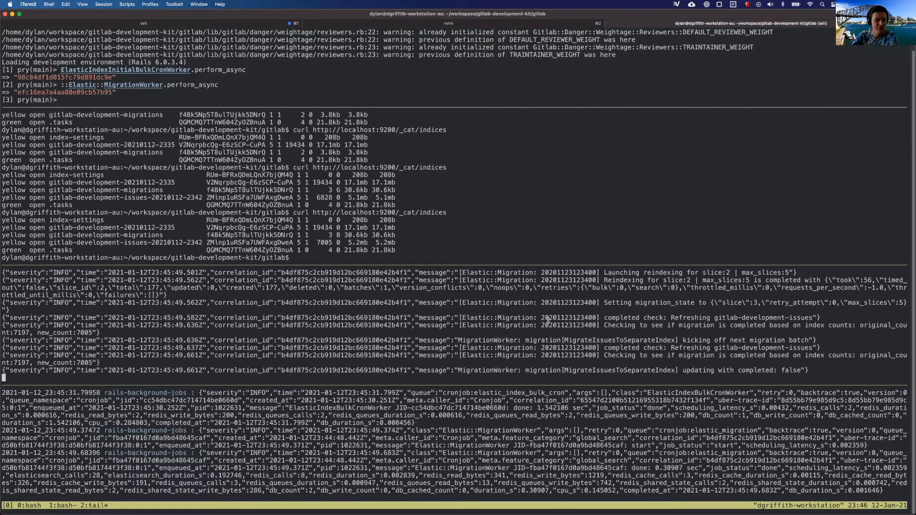
pyautogui.moveTo(468, 265)
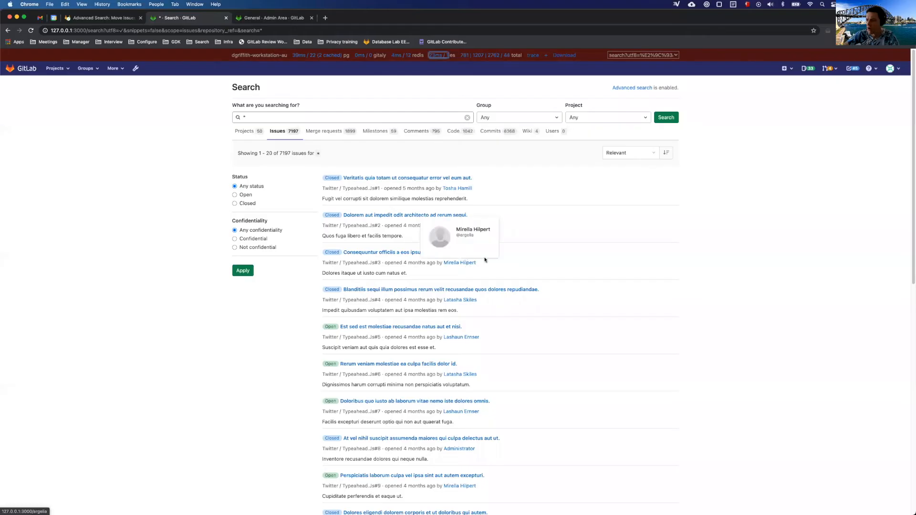
pyautogui.moveTo(510, 255)
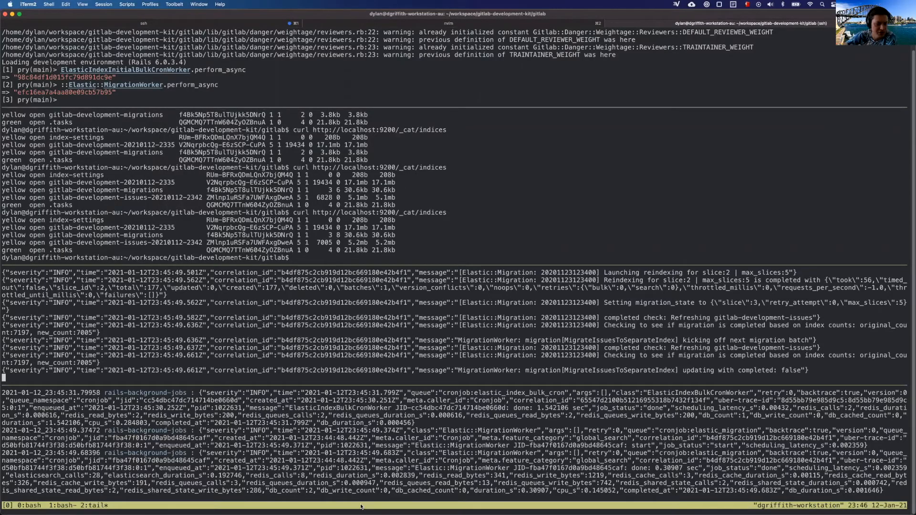
pyautogui.moveTo(323, 504)
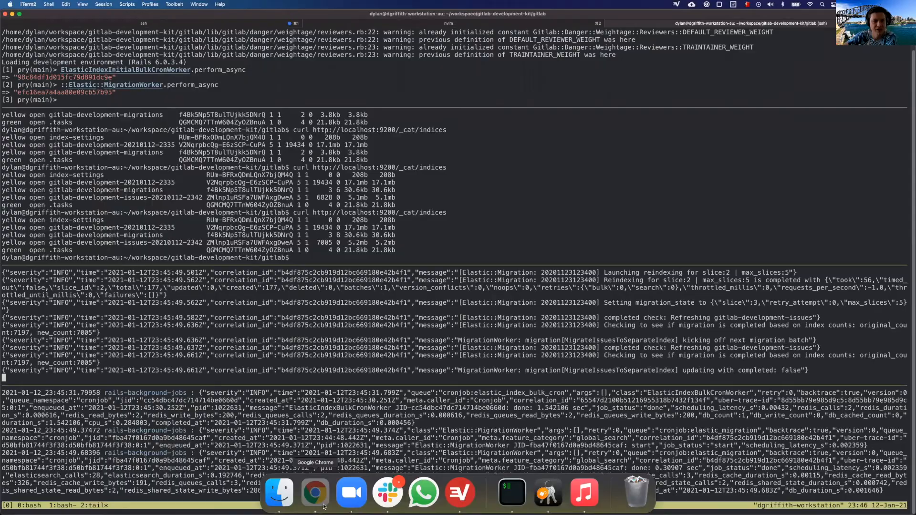
pyautogui.click(314, 492)
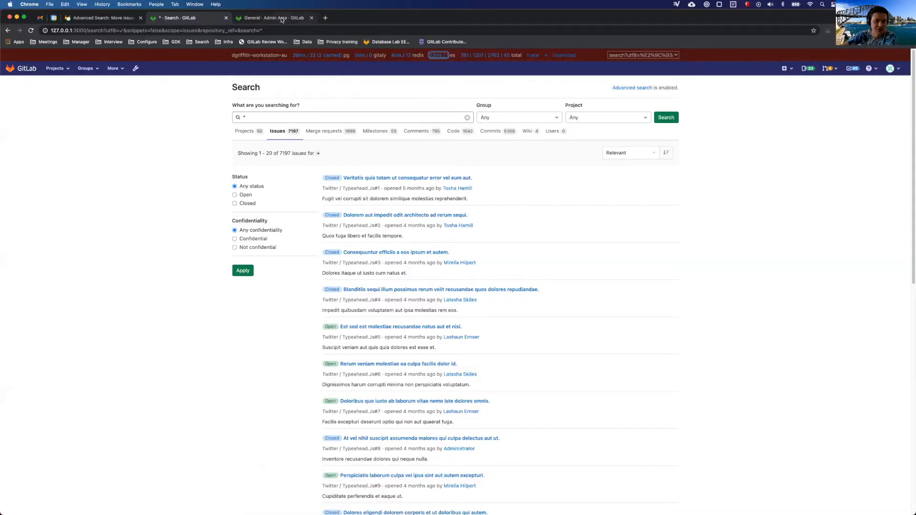
# Revisit the Advanced Search admin settings, still warning that indexing must stay paused pending migrations.
pyautogui.click(271, 17)
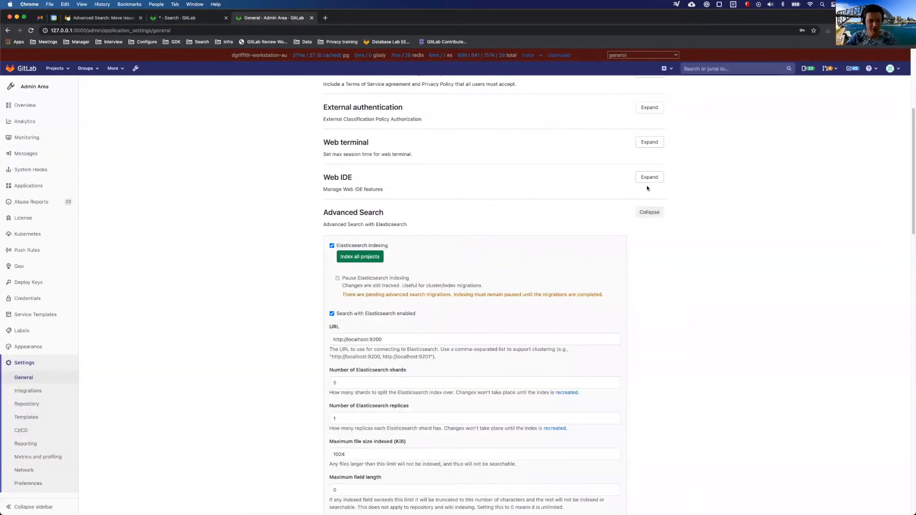
pyautogui.scroll(-3)
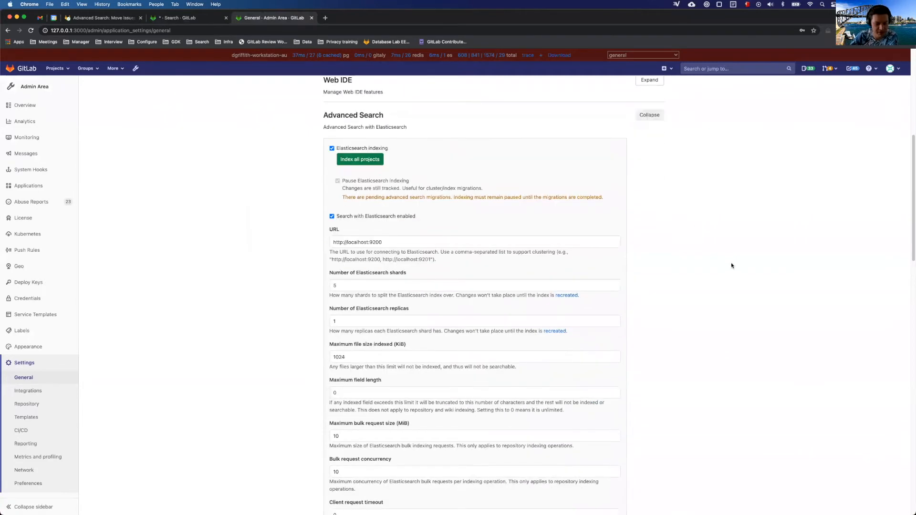
pyautogui.scroll(-3)
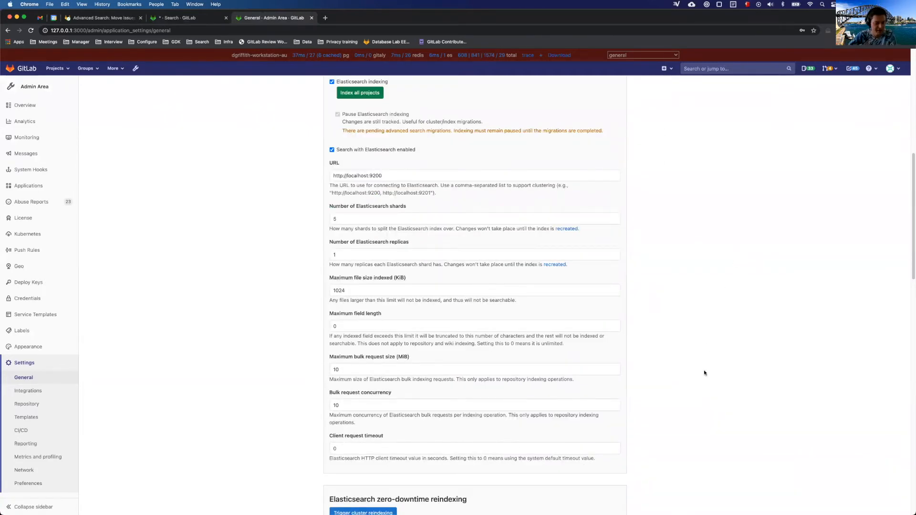
pyautogui.scroll(-3)
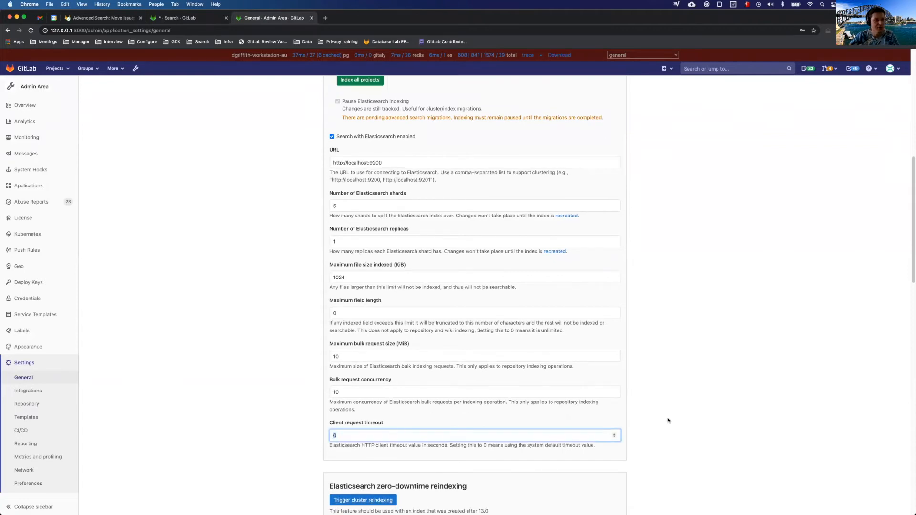
pyautogui.moveTo(682, 423)
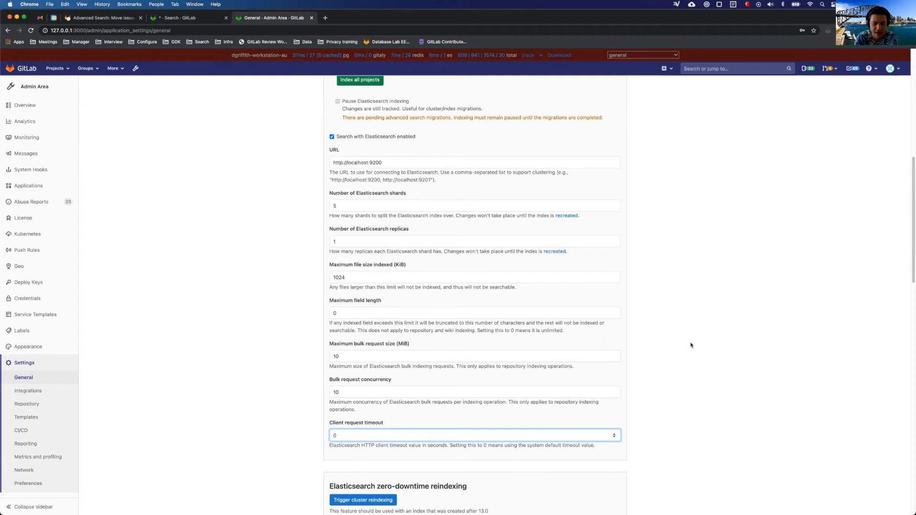
pyautogui.moveTo(519, 443)
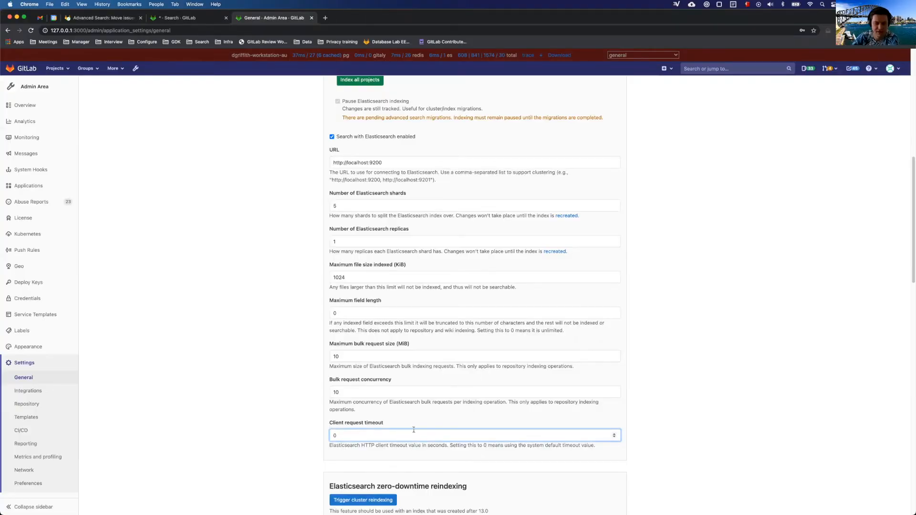
pyautogui.scroll(3)
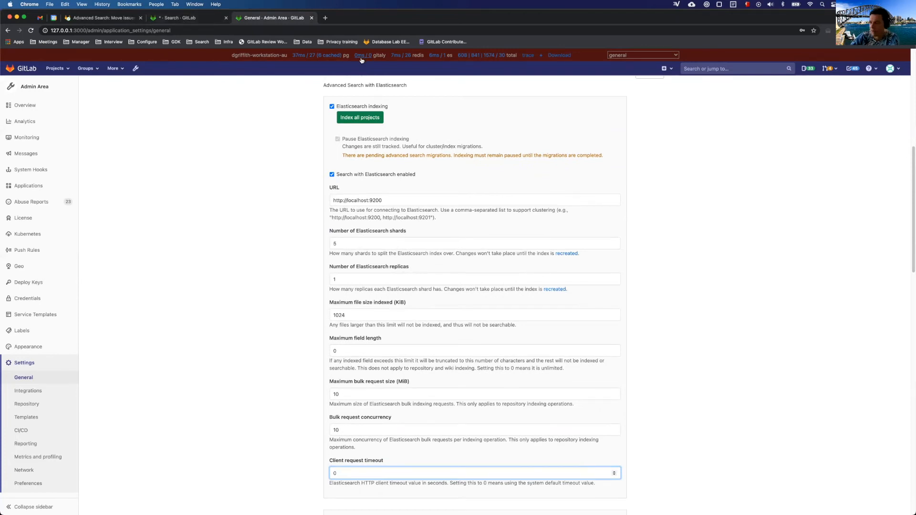
pyautogui.moveTo(366, 63)
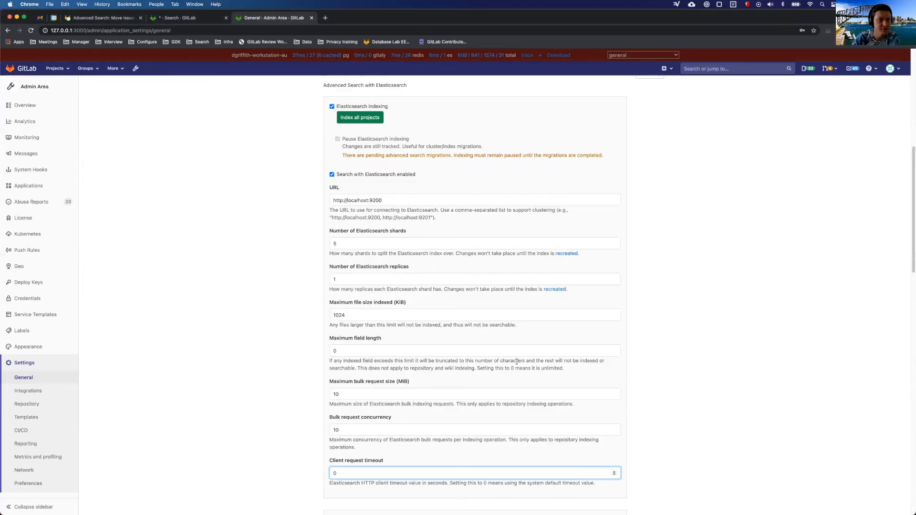
# Inspect the issue search's Elasticsearch calls, now querying gitlab-development-issues alongside a migrations check.
pyautogui.click(187, 18)
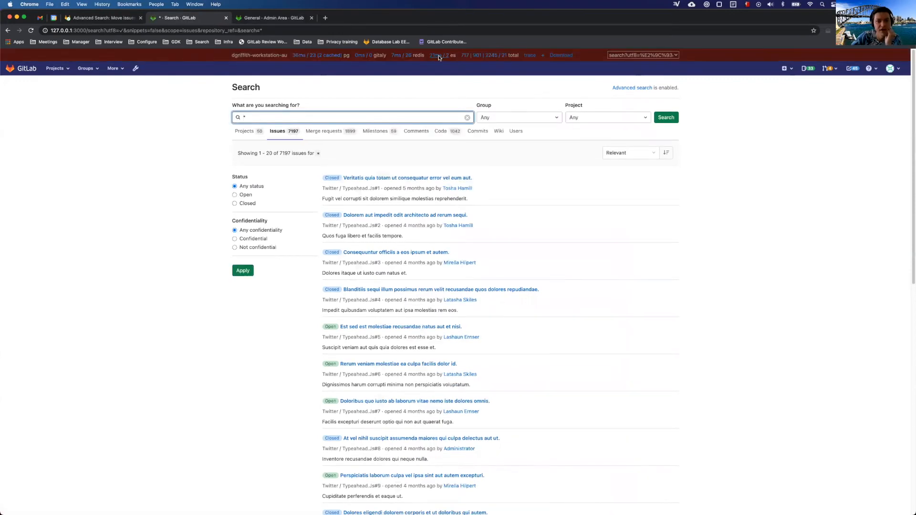
pyautogui.click(435, 55)
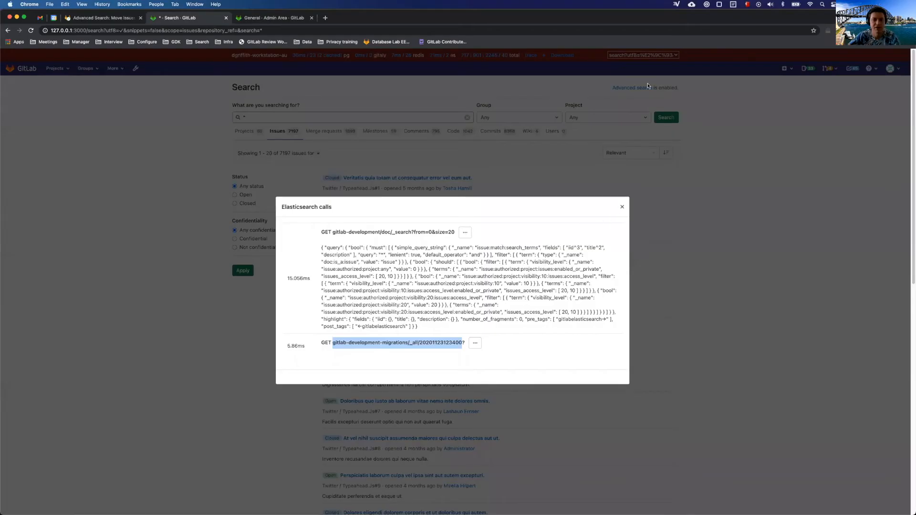
pyautogui.click(622, 206)
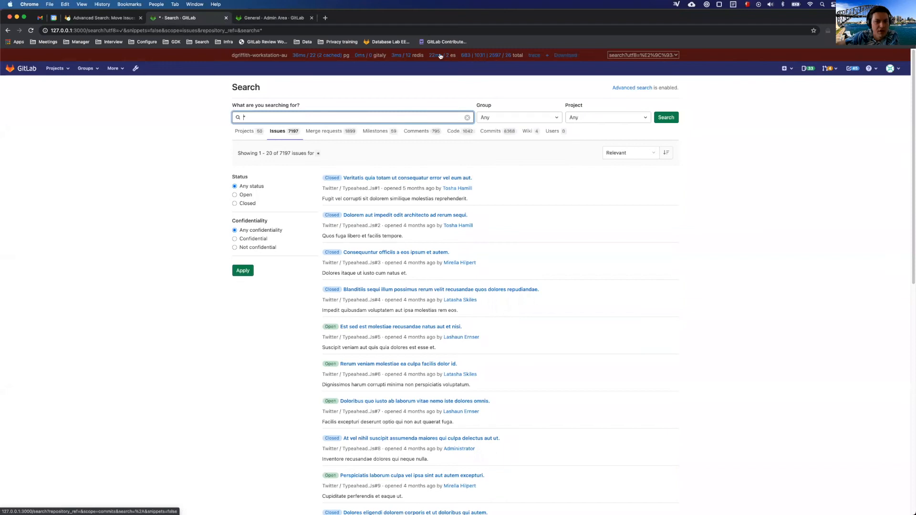
pyautogui.click(453, 55)
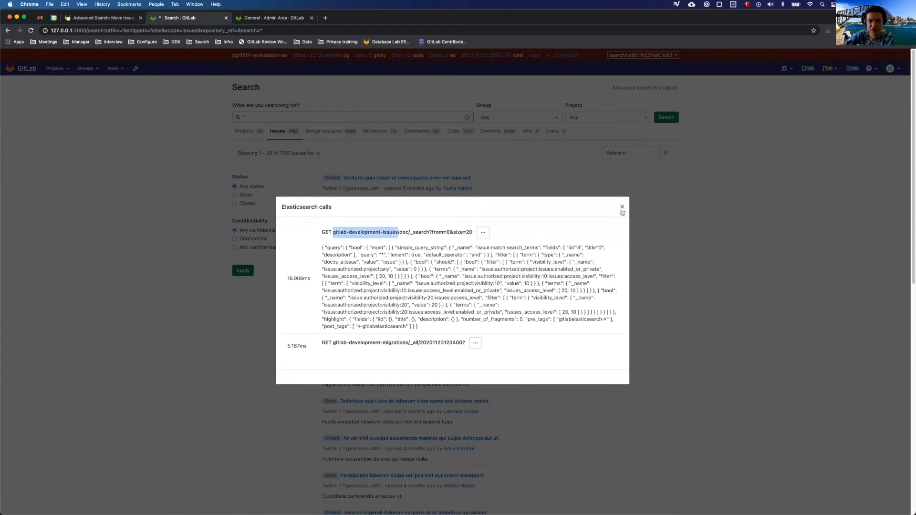
# Reload the issue search and confirm a single Elasticsearch call to gitlab-development-issues.
pyautogui.click(622, 207)
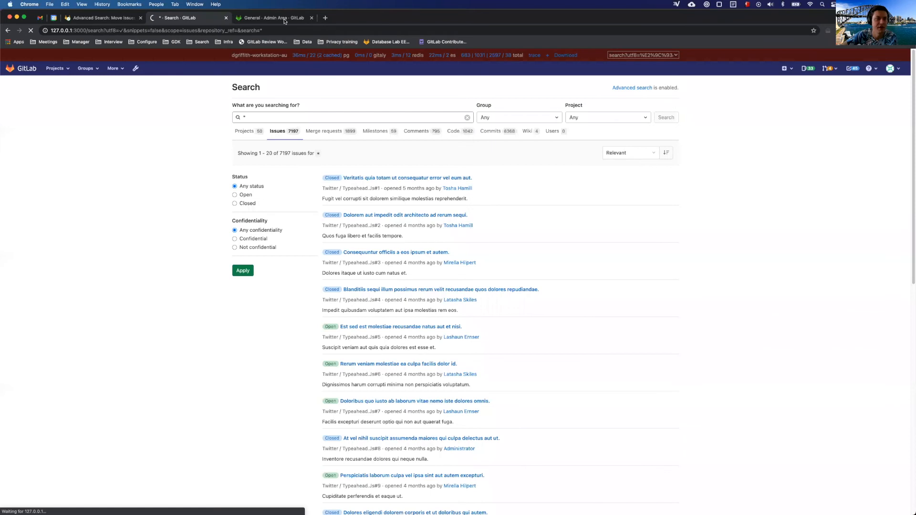
pyautogui.click(350, 117)
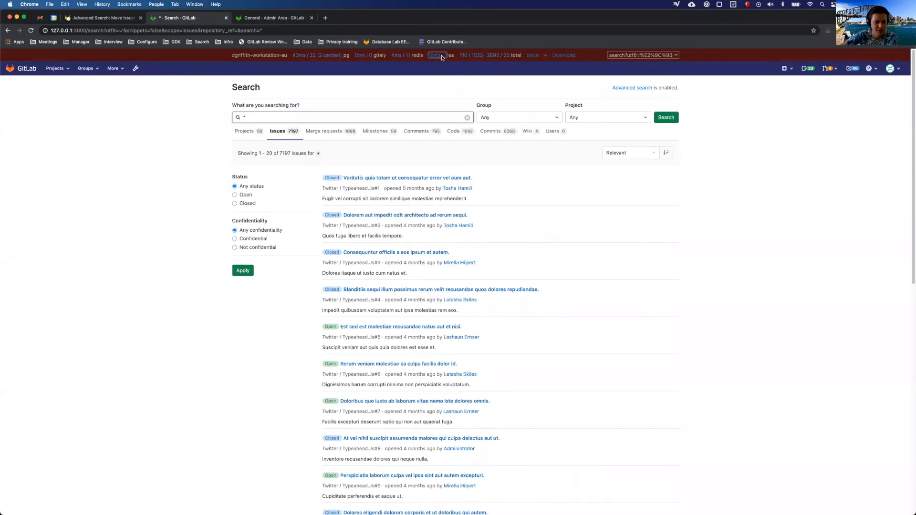
pyautogui.click(438, 55)
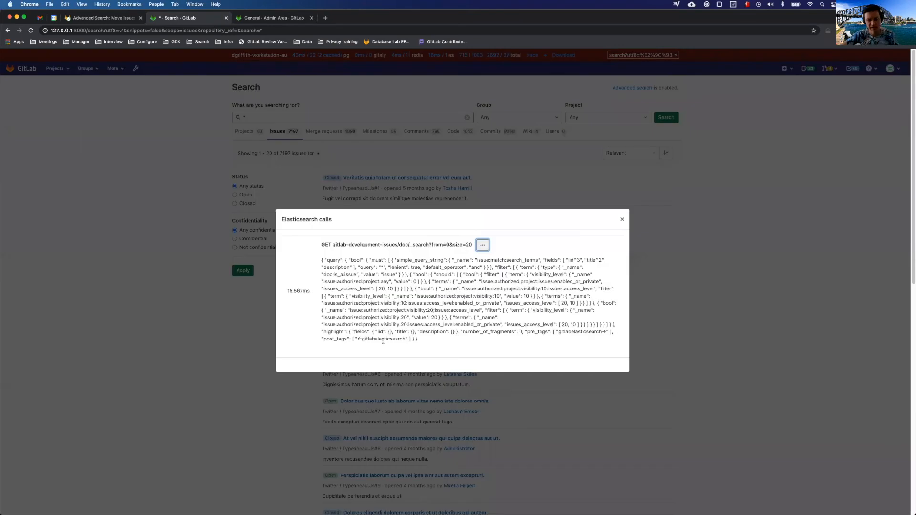
pyautogui.moveTo(367, 363)
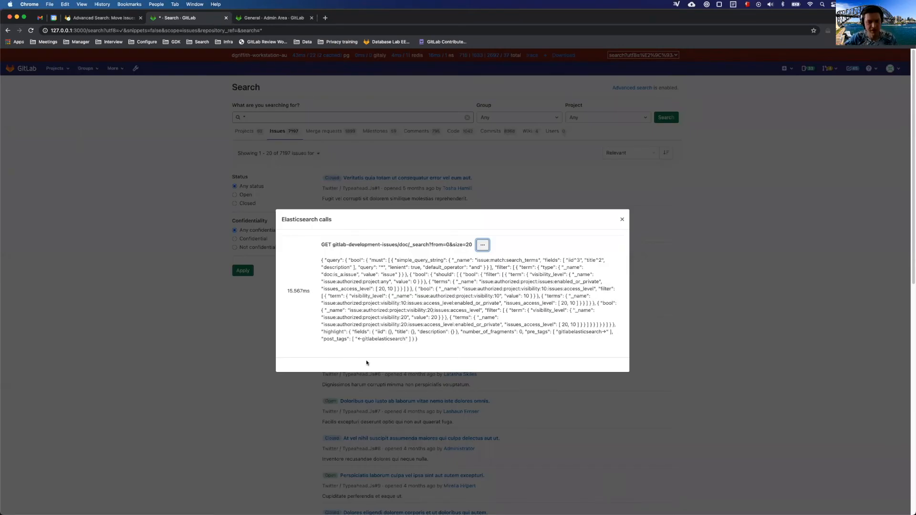
pyautogui.moveTo(395, 385)
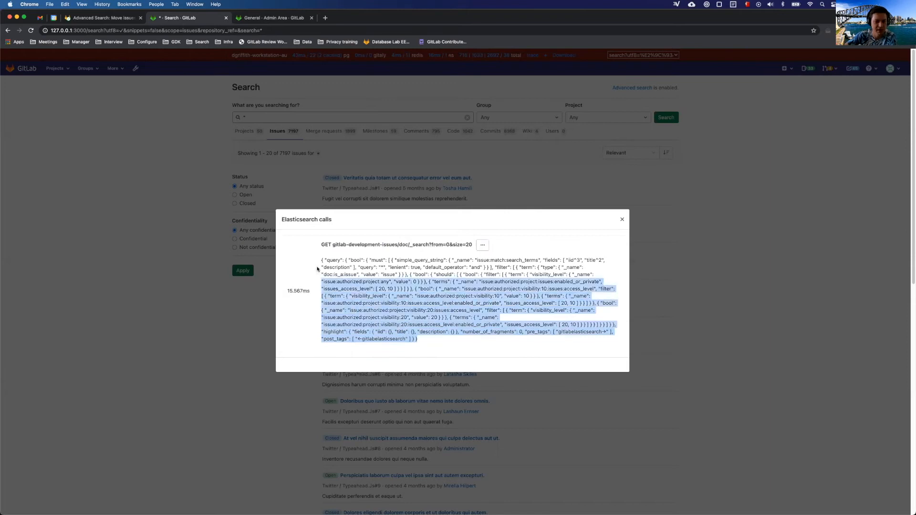
# Reload admin General settings and confirm Advanced Search shows indexing unpaused and reindexing at success.
pyautogui.click(272, 18)
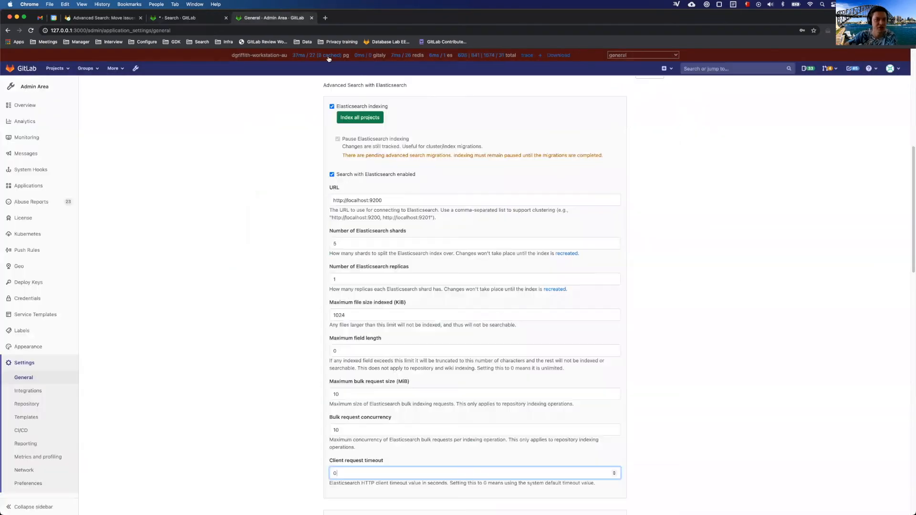
pyautogui.scroll(-3)
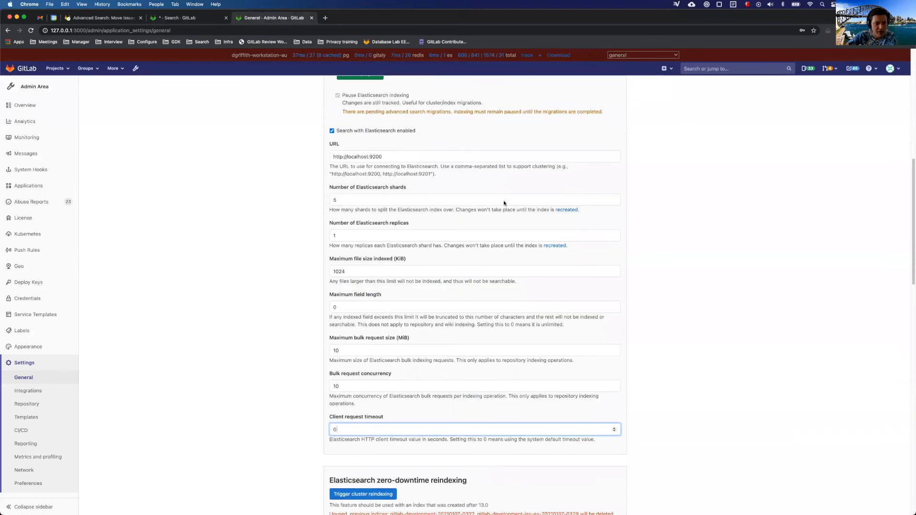
pyautogui.scroll(3)
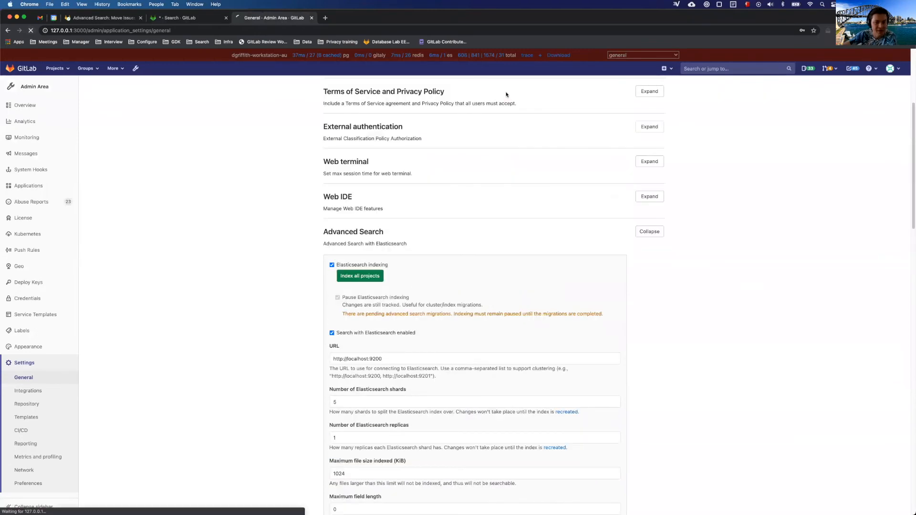
pyautogui.click(649, 232)
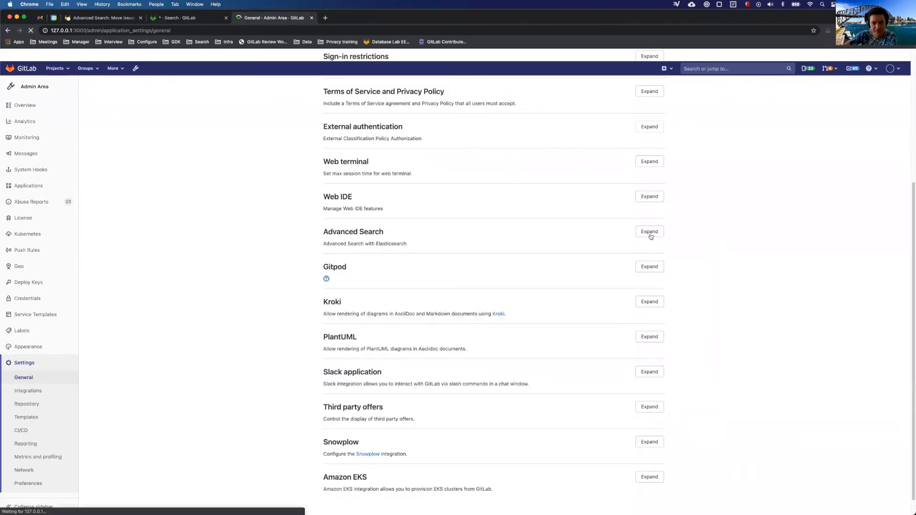
pyautogui.click(649, 231)
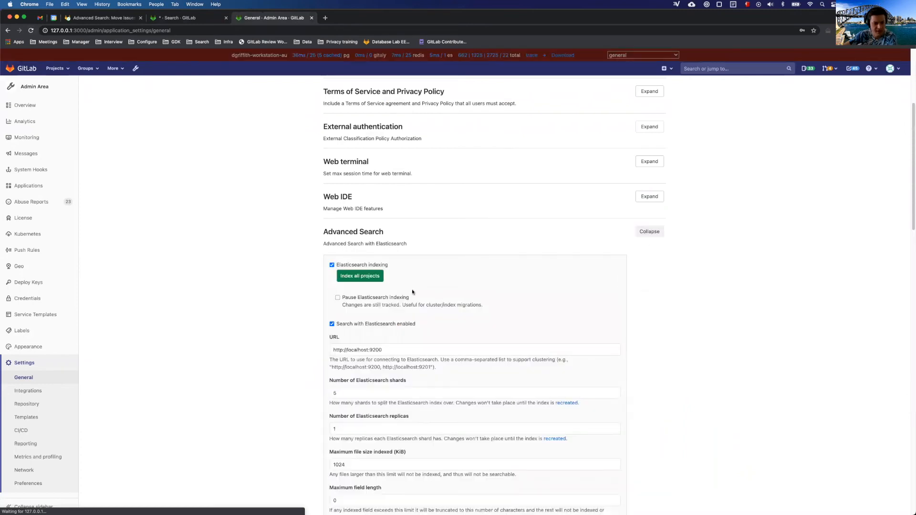
pyautogui.scroll(-3)
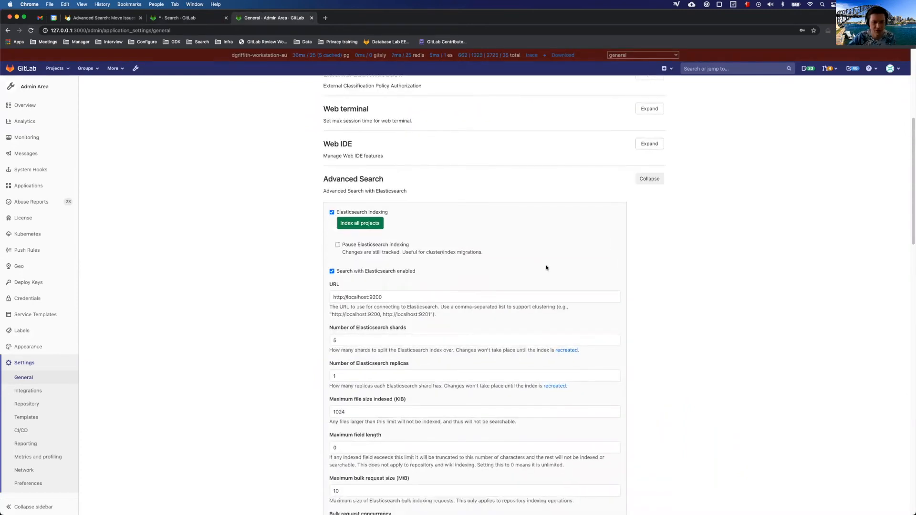
pyautogui.scroll(-3)
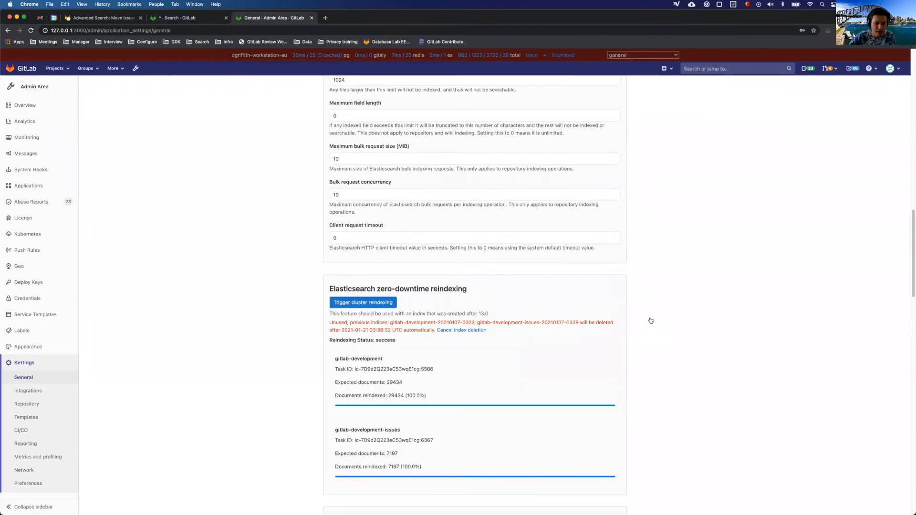
pyautogui.scroll(3)
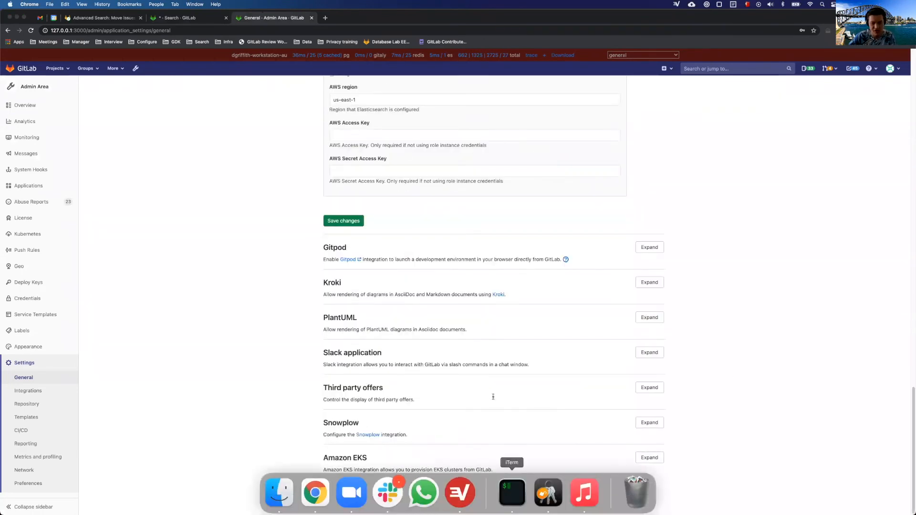
# Re-run ::Elastic::MigrationWorker.perform_async in the Rails console; the log reports no migration available.
pyautogui.click(512, 493)
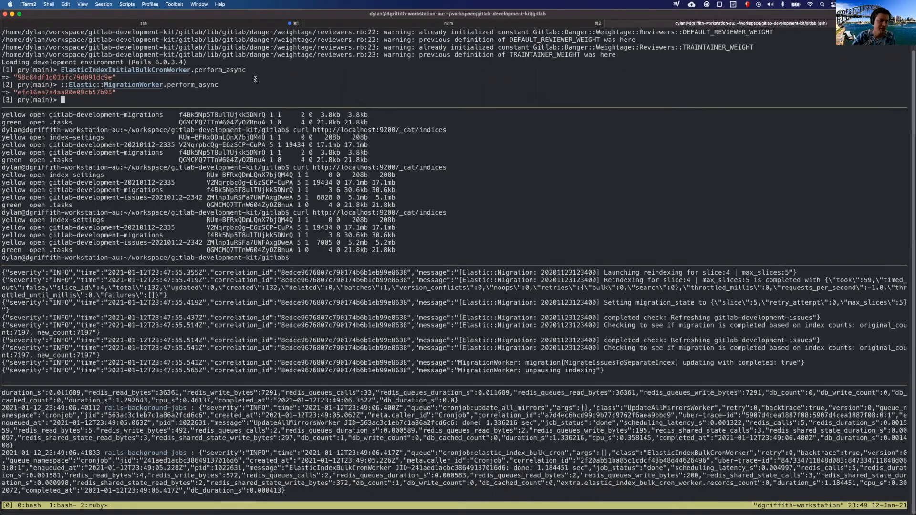
pyautogui.press('Return')
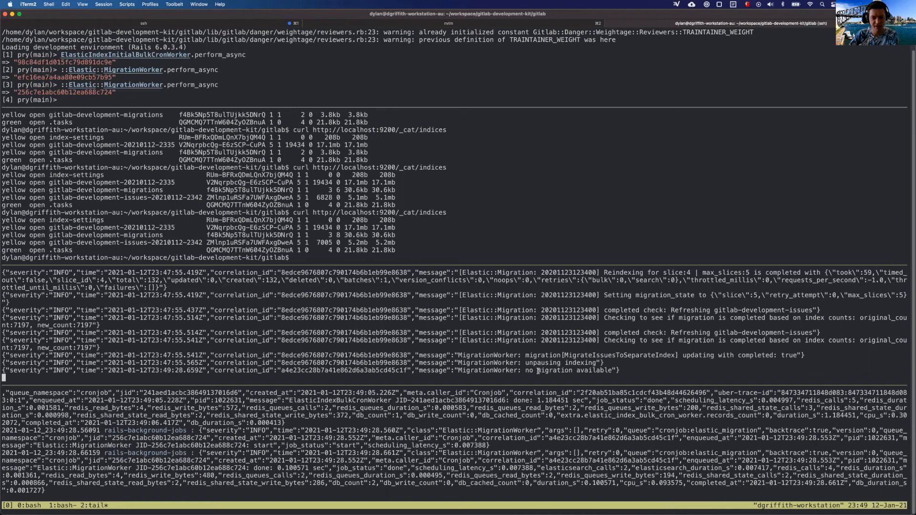
pyautogui.moveTo(583, 232)
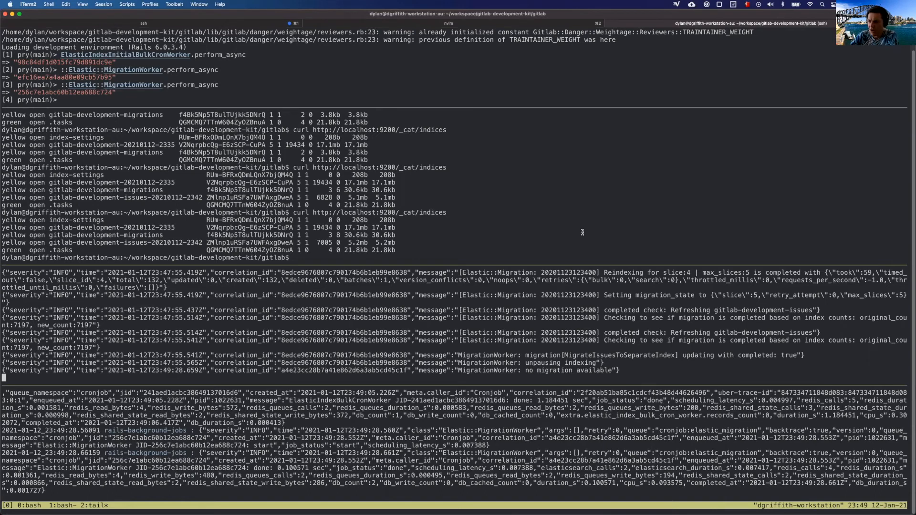
pyautogui.moveTo(505, 248)
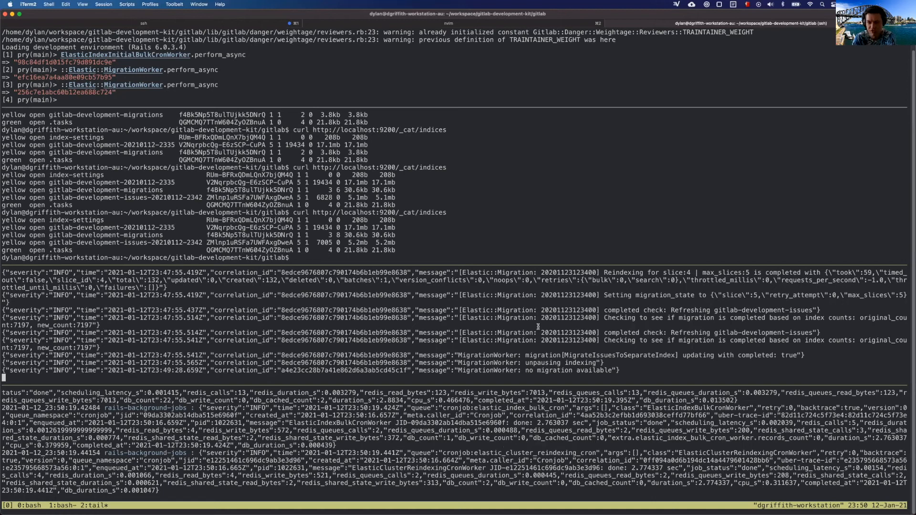
pyautogui.moveTo(314, 497)
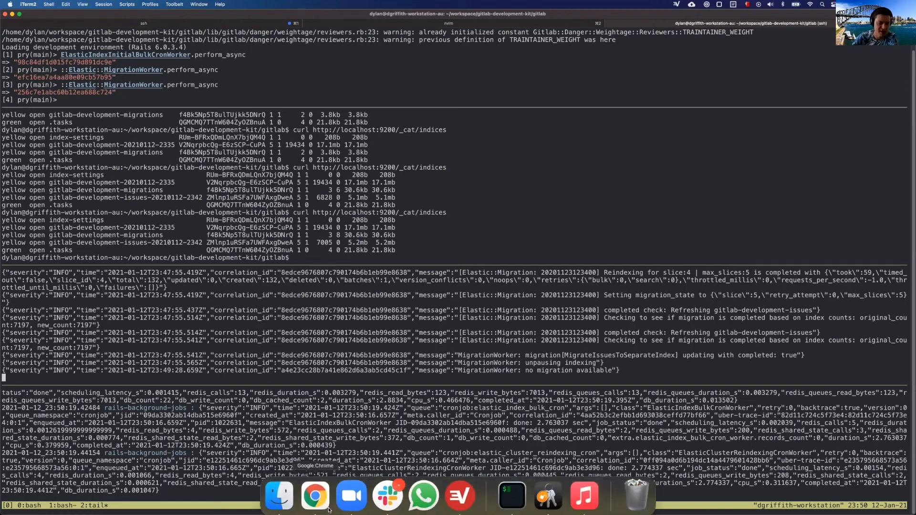
pyautogui.click(315, 496)
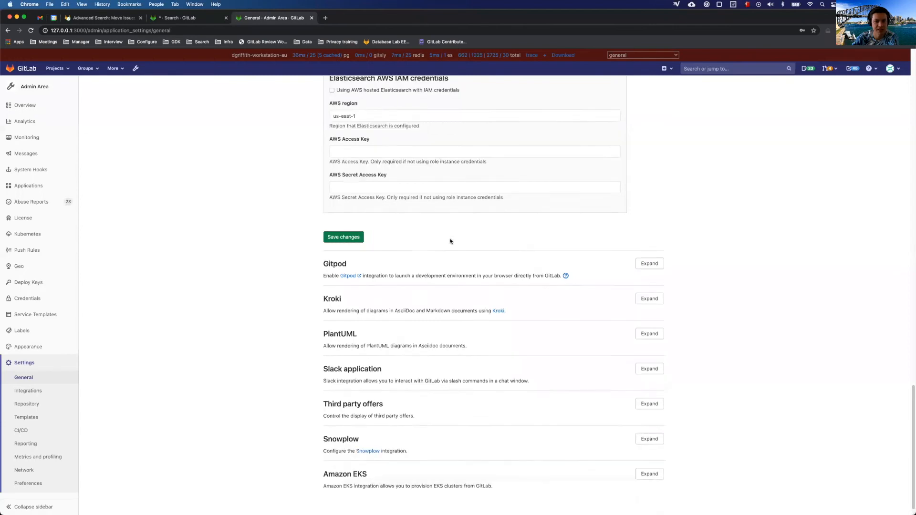
pyautogui.scroll(3)
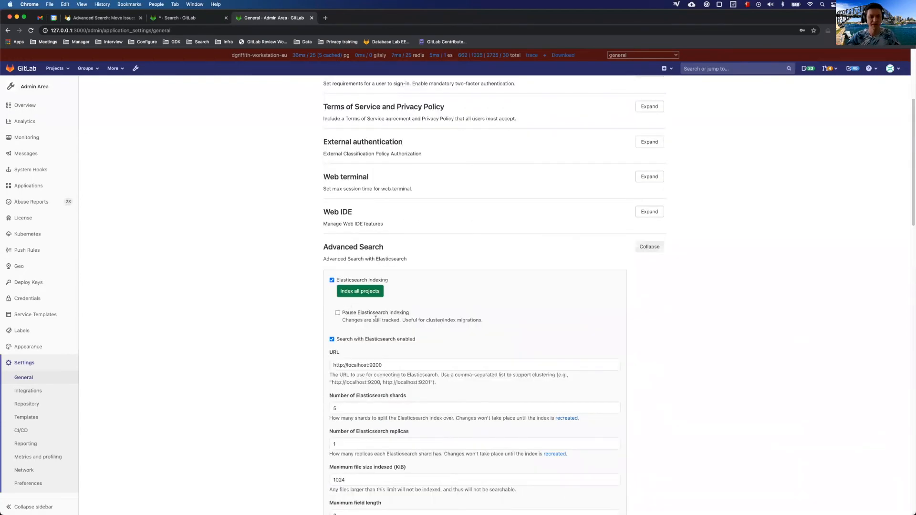
pyautogui.scroll(-3)
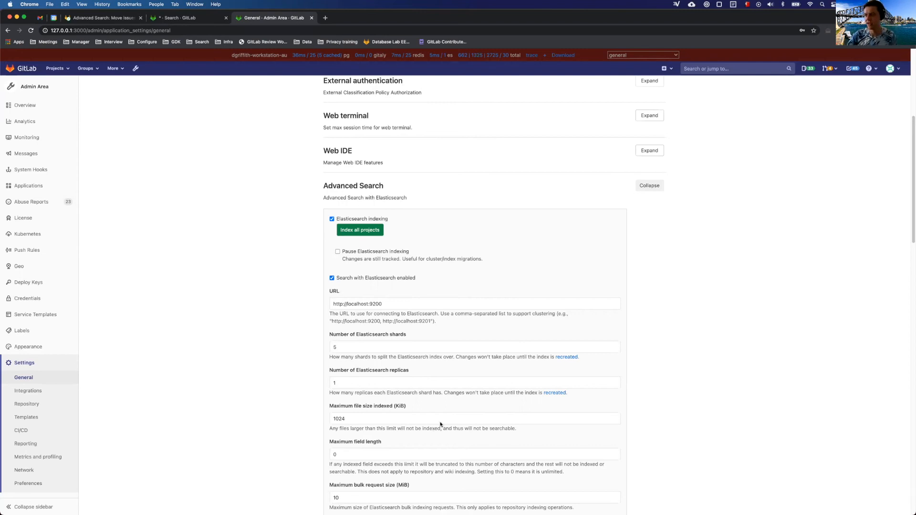
pyautogui.moveTo(625, 398)
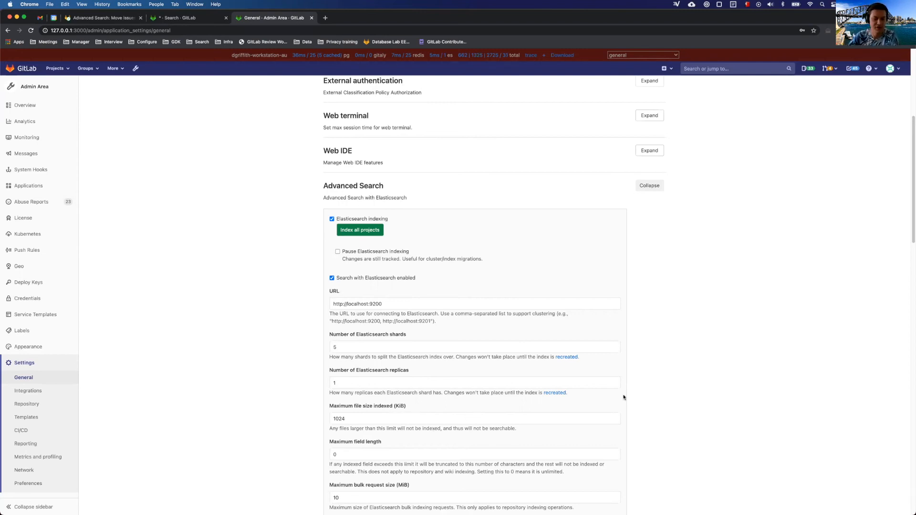
pyautogui.moveTo(678, 404)
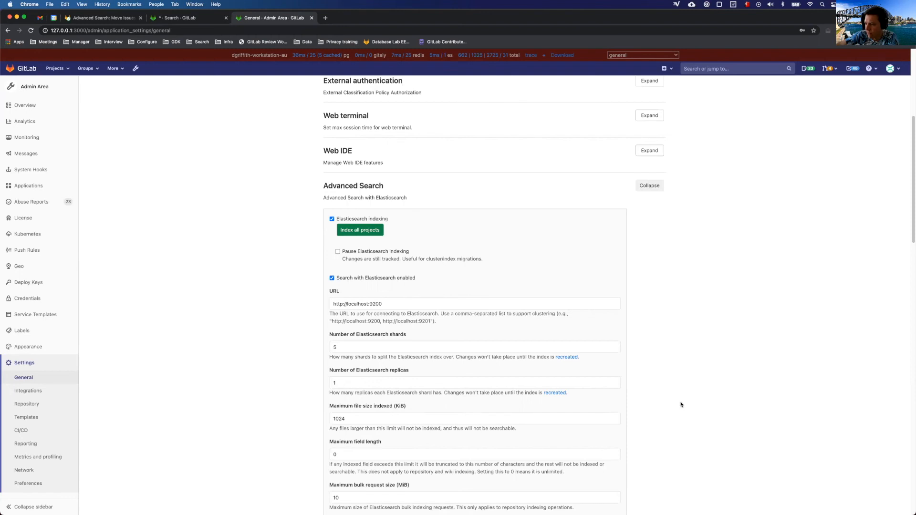
pyautogui.moveTo(661, 367)
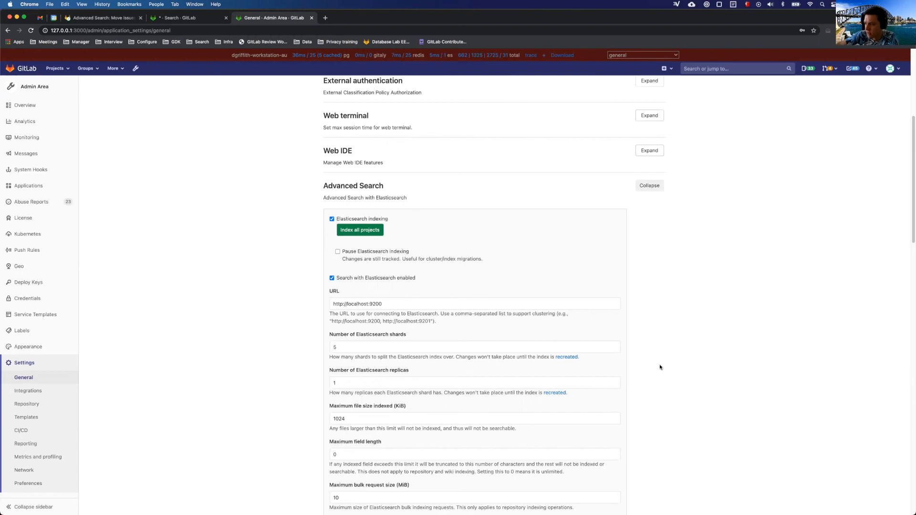
pyautogui.moveTo(434, 508)
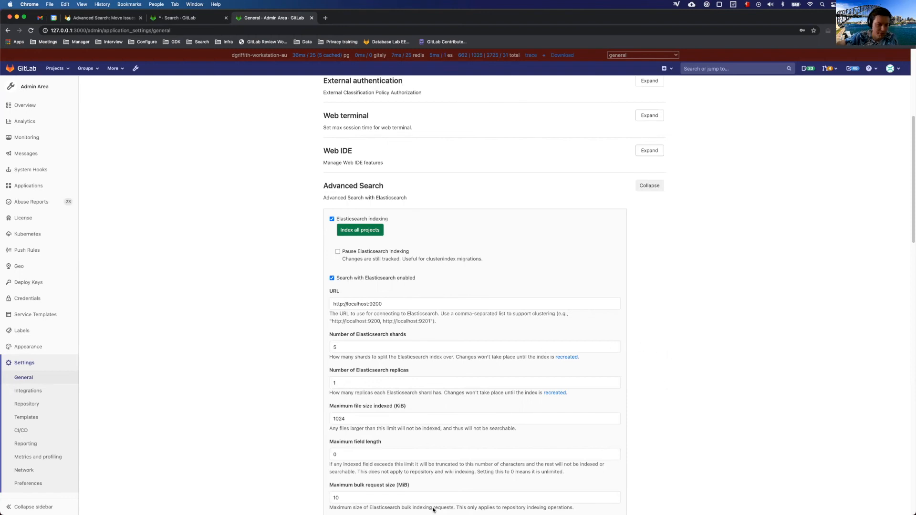
pyautogui.moveTo(495, 299)
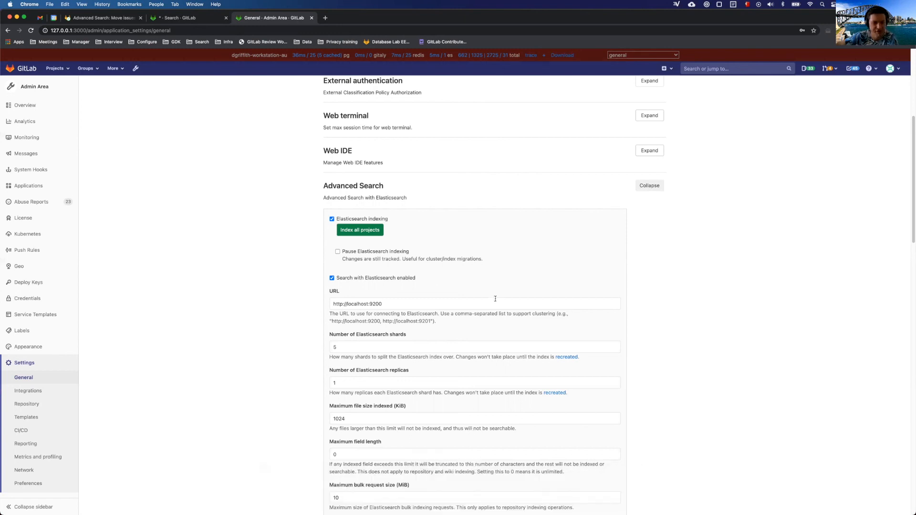
pyautogui.moveTo(511, 500)
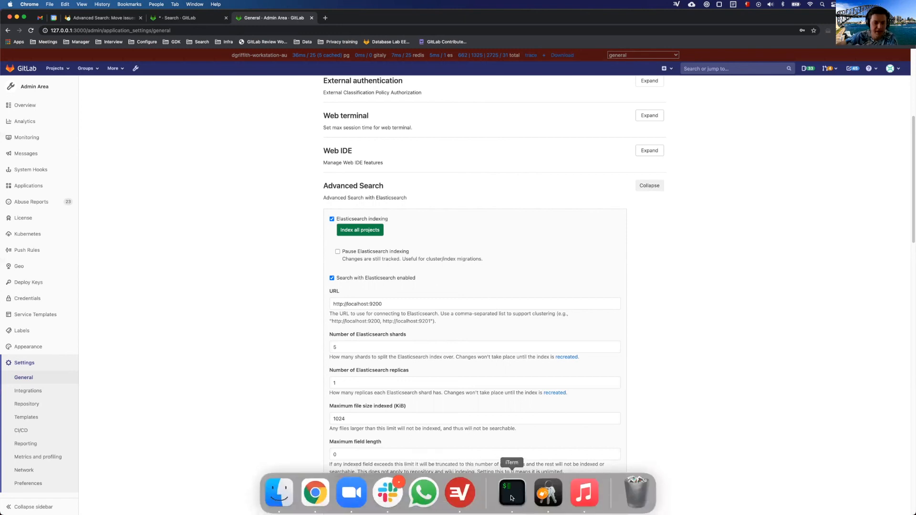
# Return to iTerm2 and scroll the terminal output below the index listings.
pyautogui.click(511, 493)
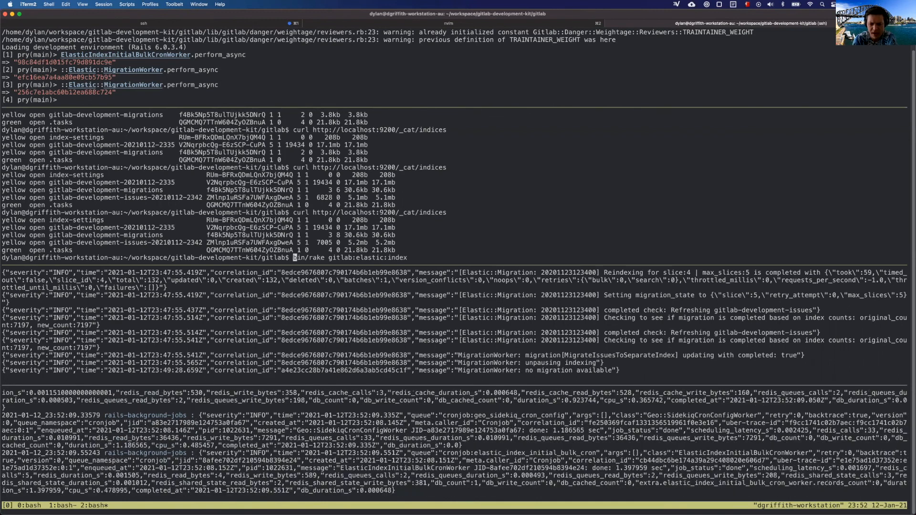
pyautogui.scroll(-3)
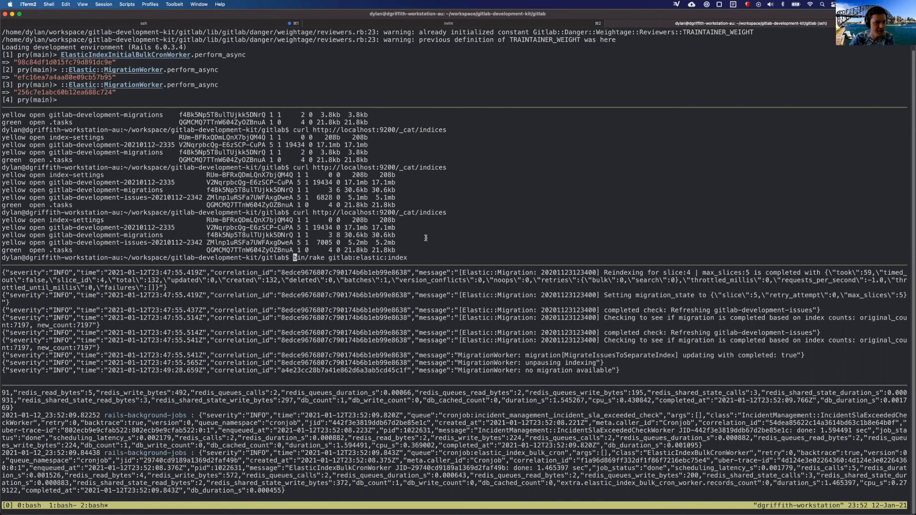
pyautogui.moveTo(421, 242)
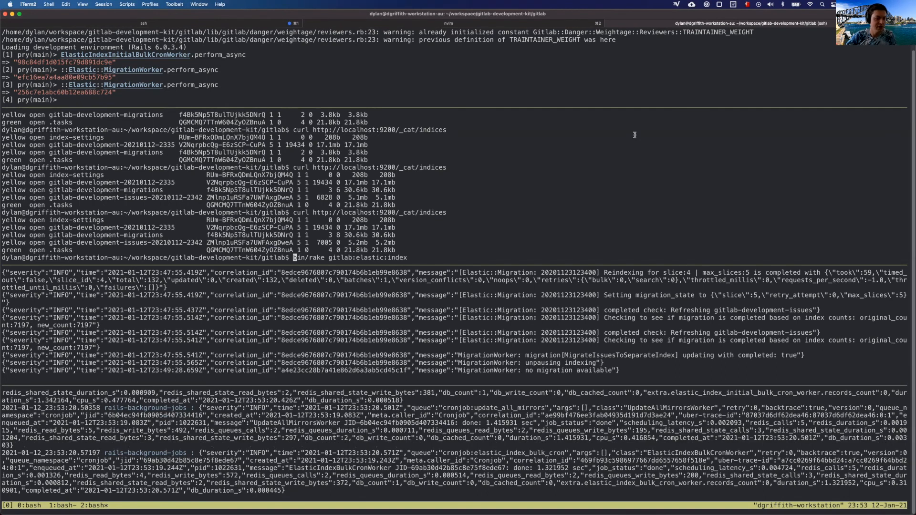
pyautogui.moveTo(793, 52)
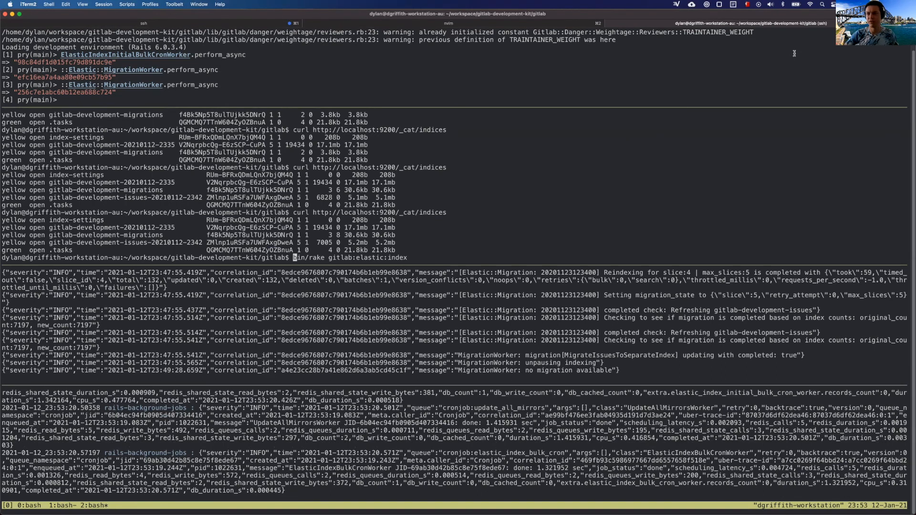